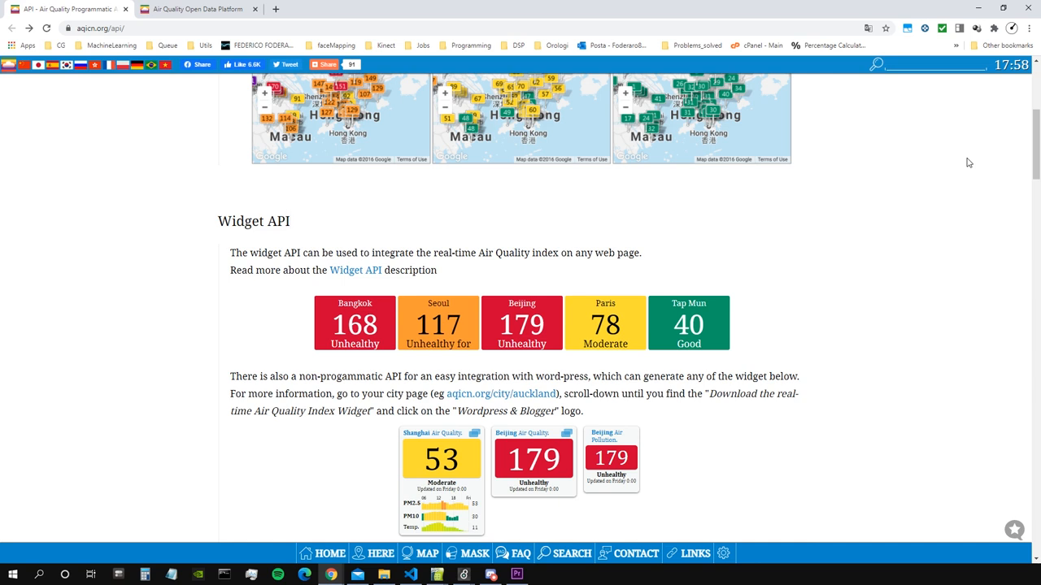
Step: Browse the aqicn.org API page to find the on-line API documentation link
click(290, 222)
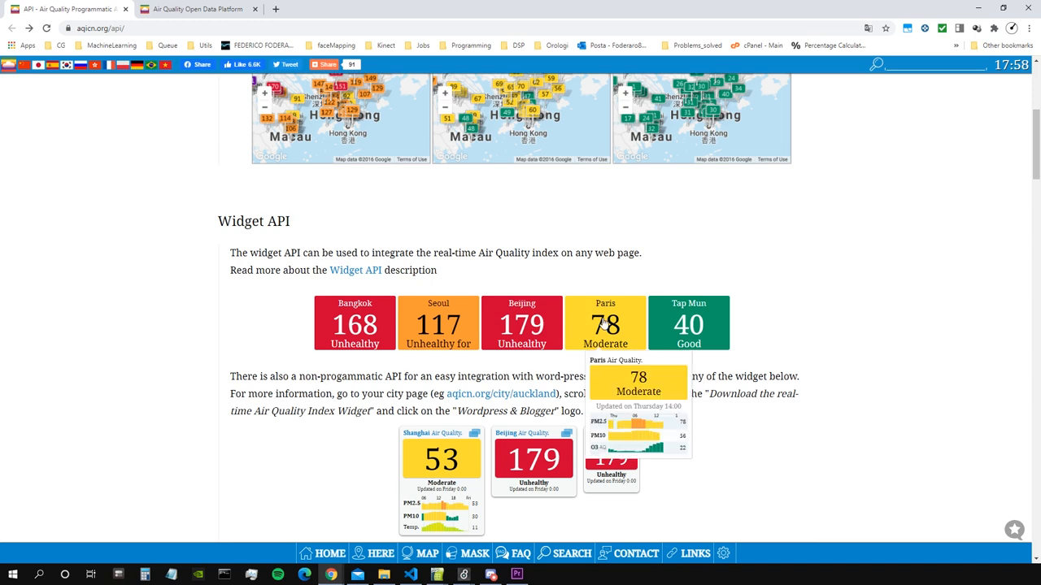
scroll(up, 3)
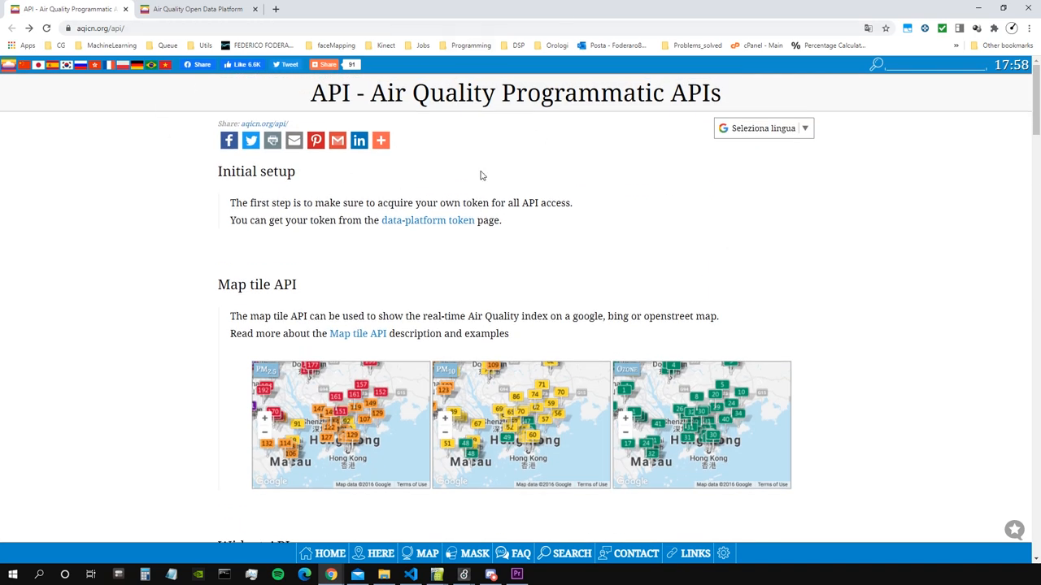
mouse_move(486, 189)
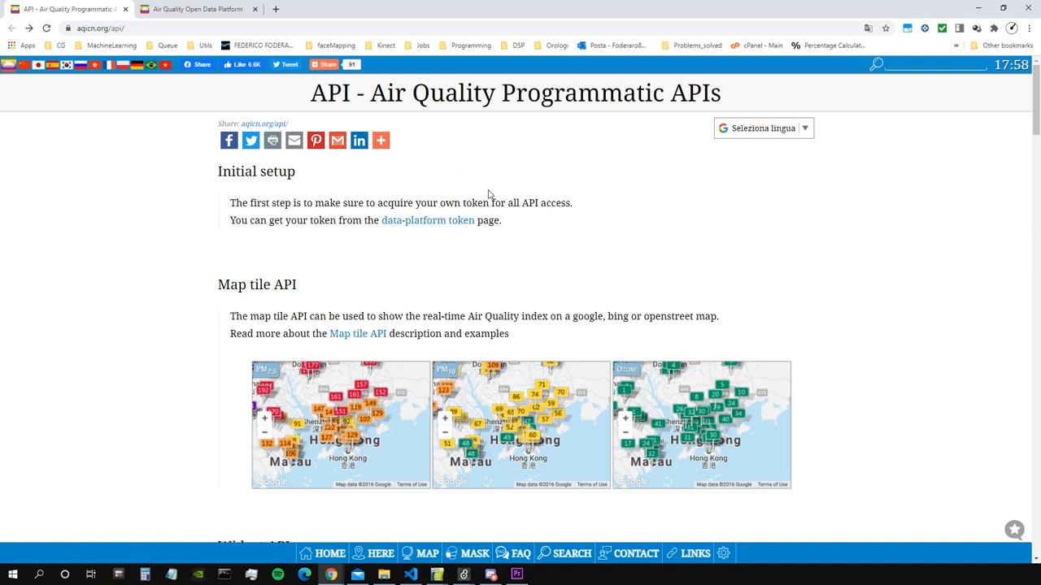
scroll(down, 3)
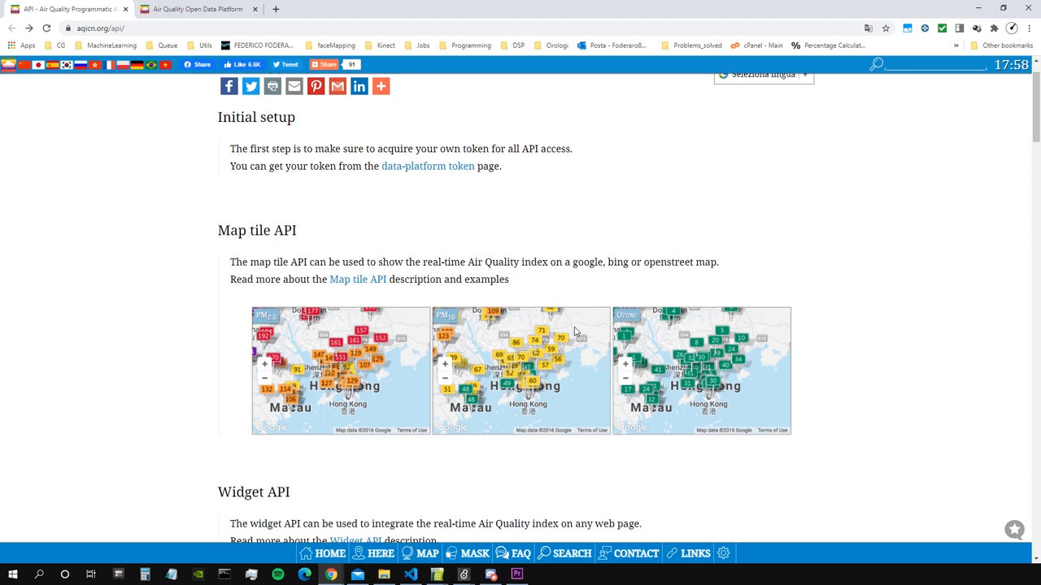
scroll(up, 3)
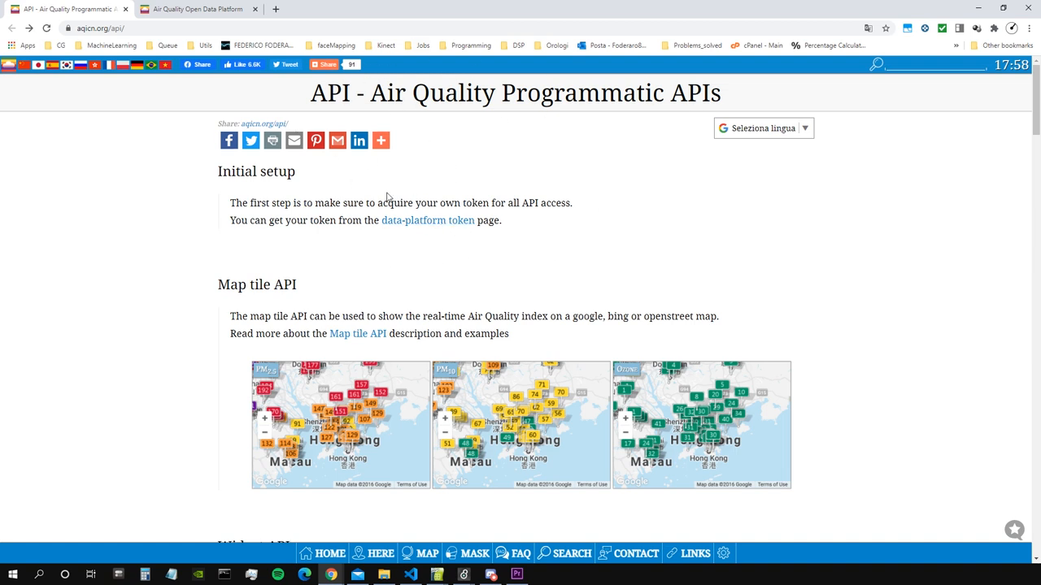
mouse_move(537, 249)
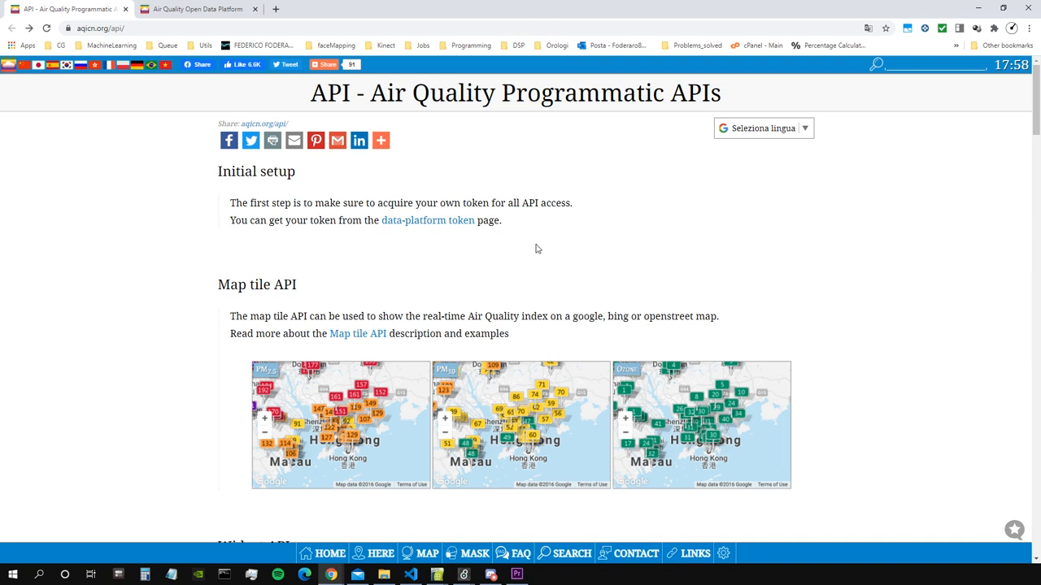
mouse_move(569, 218)
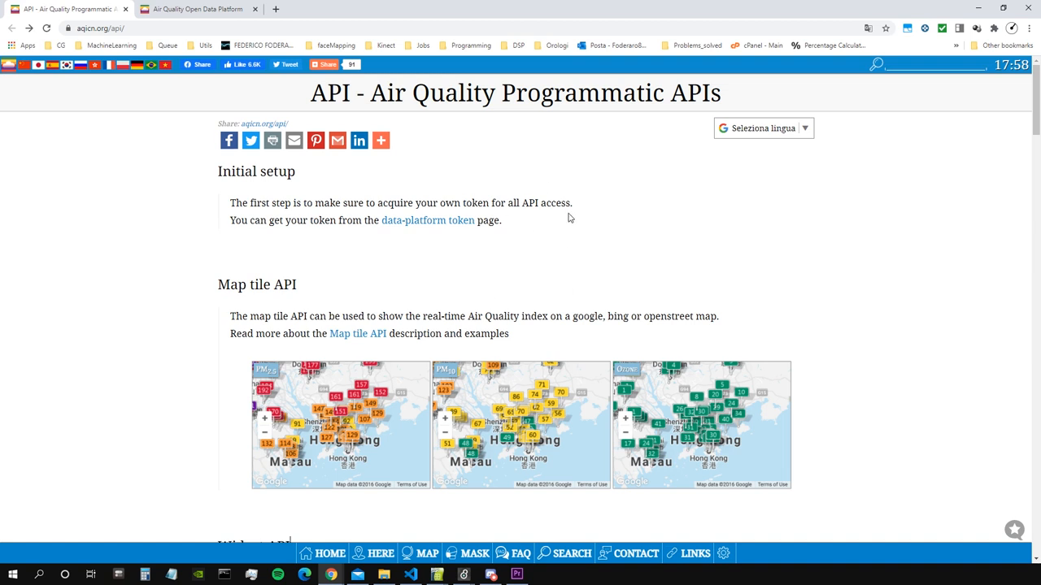
mouse_move(532, 251)
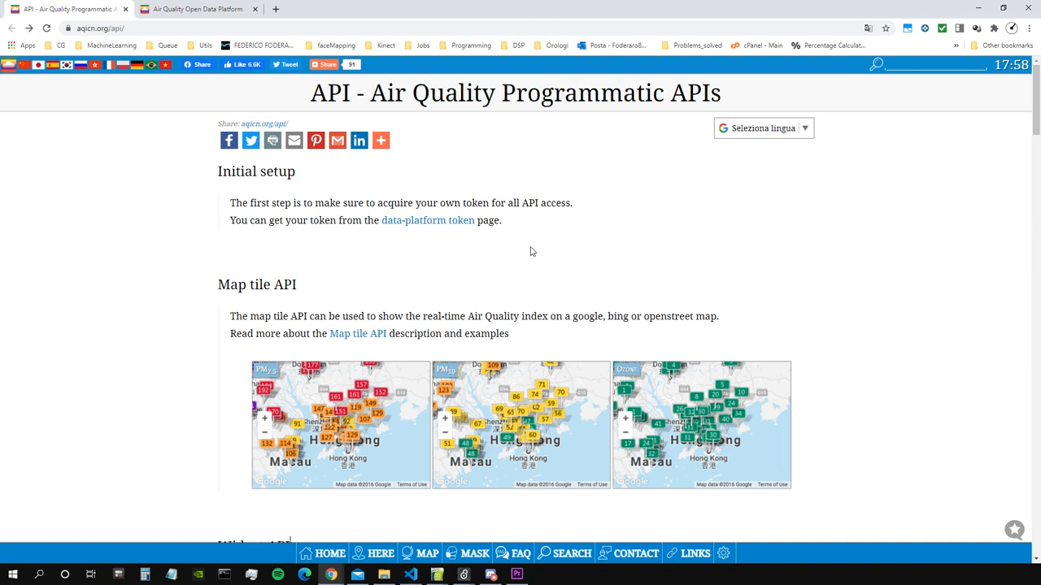
scroll(down, 3)
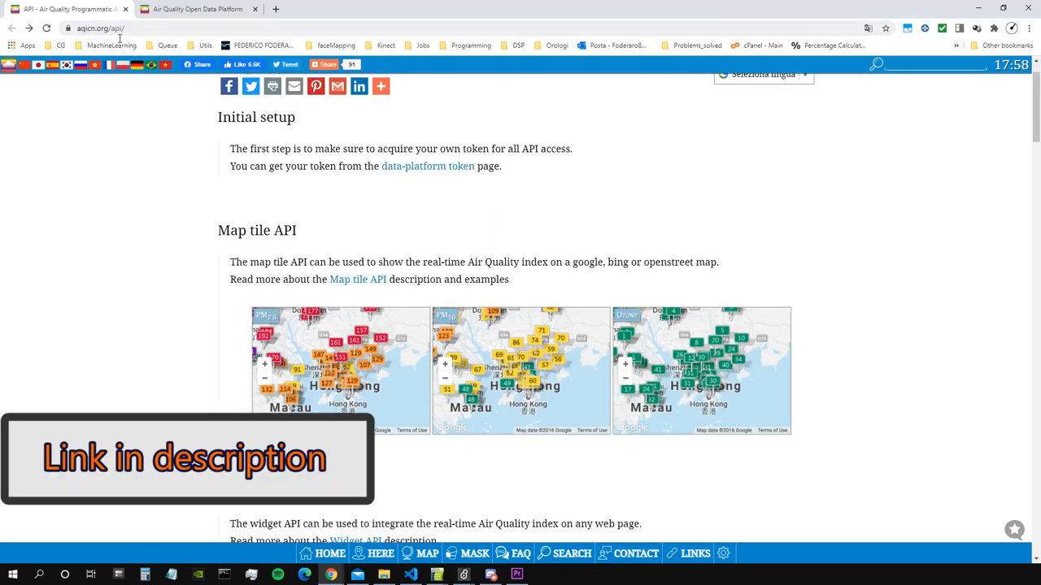
scroll(down, 3)
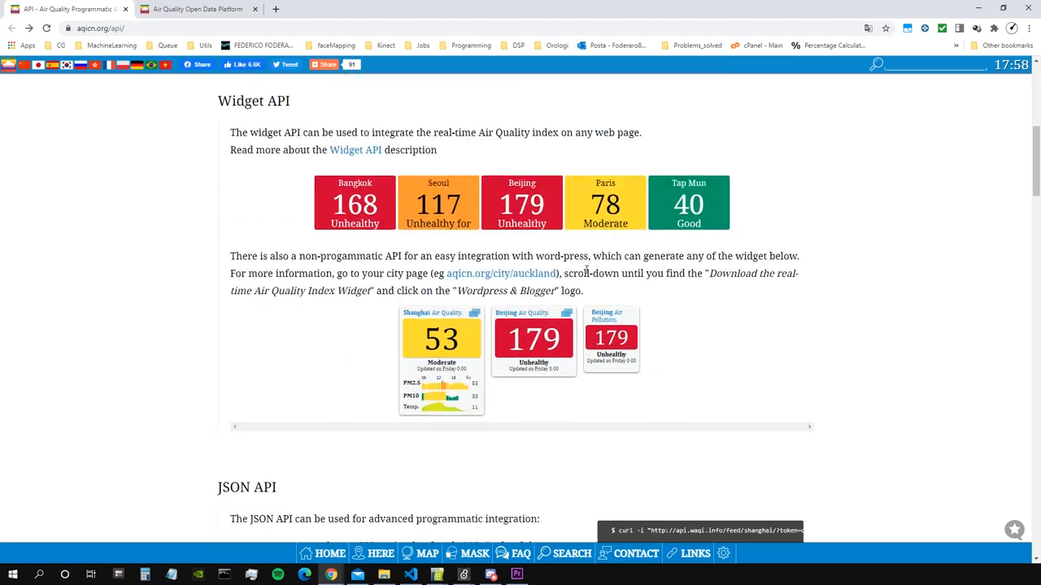
scroll(up, 3)
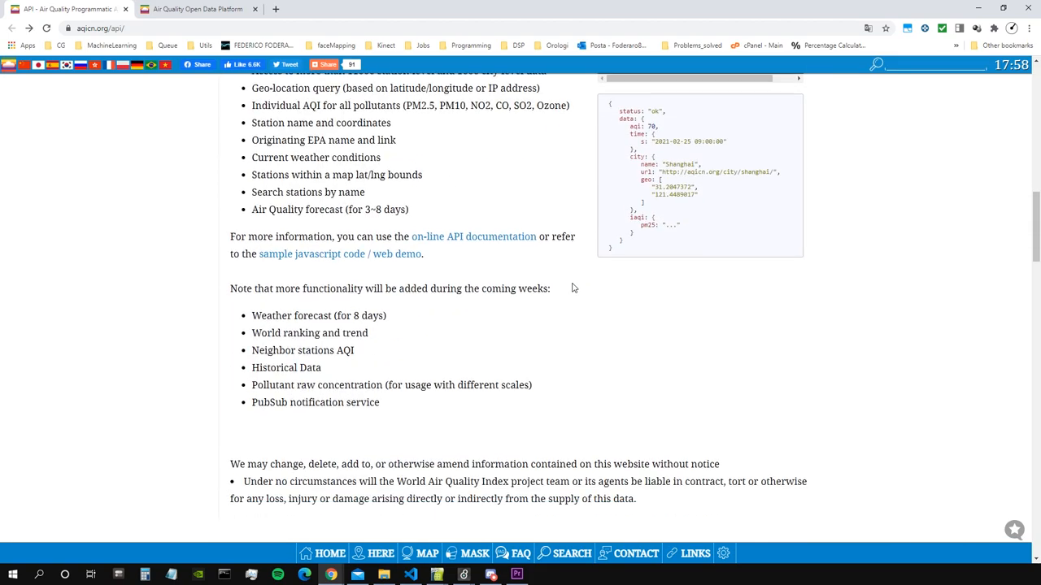
scroll(up, 3)
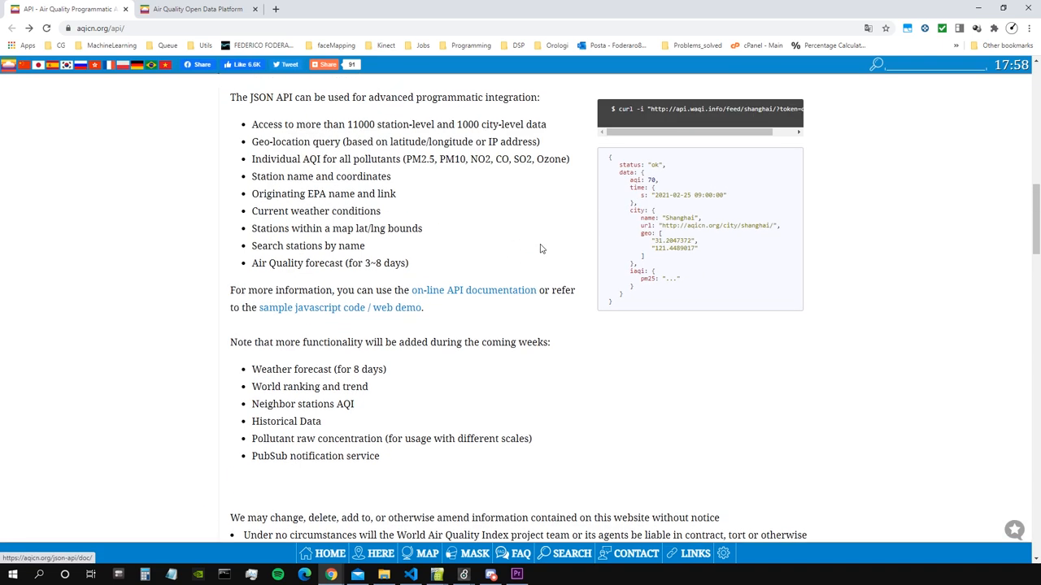
scroll(up, 3)
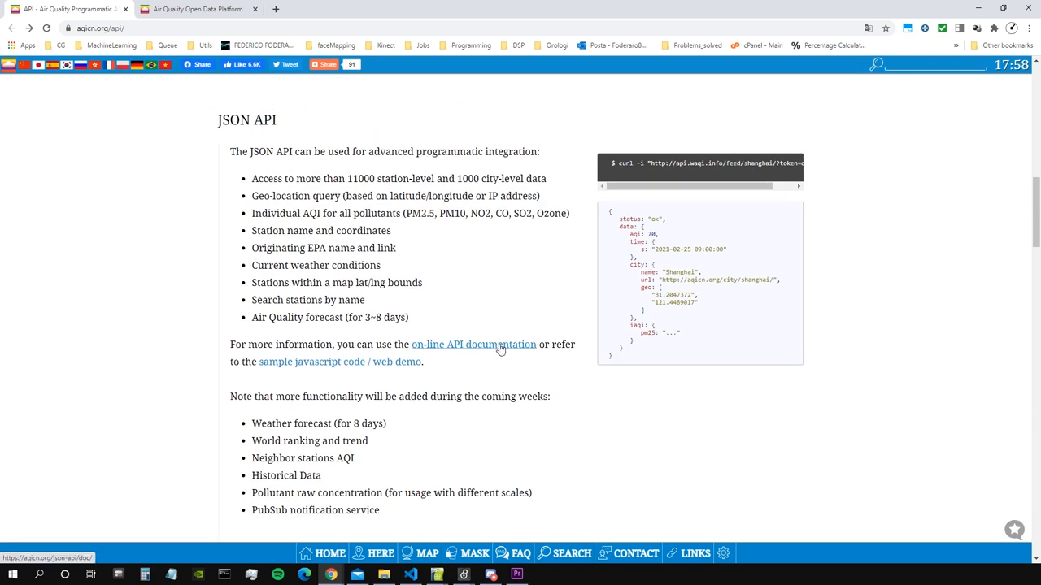
Step: Open the JSON API documentation and scroll to the City Feed request with its city and token parameters
click(473, 344)
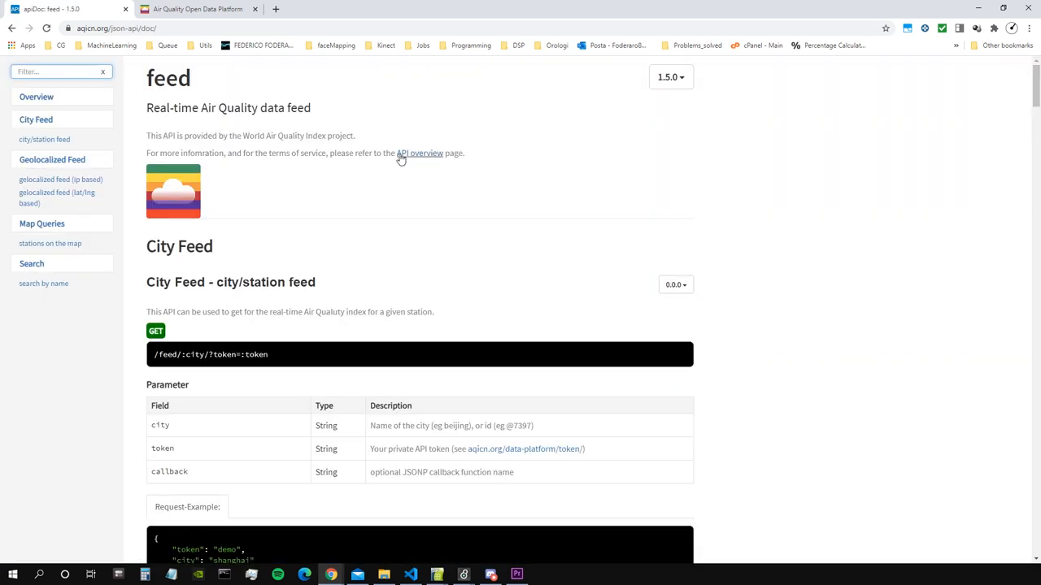
mouse_move(403, 150)
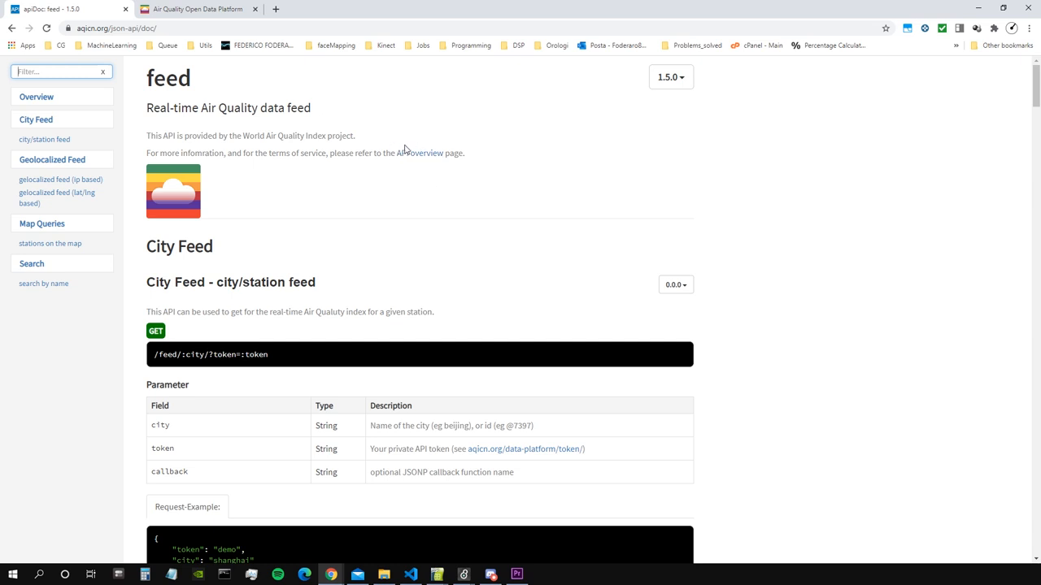
mouse_move(445, 154)
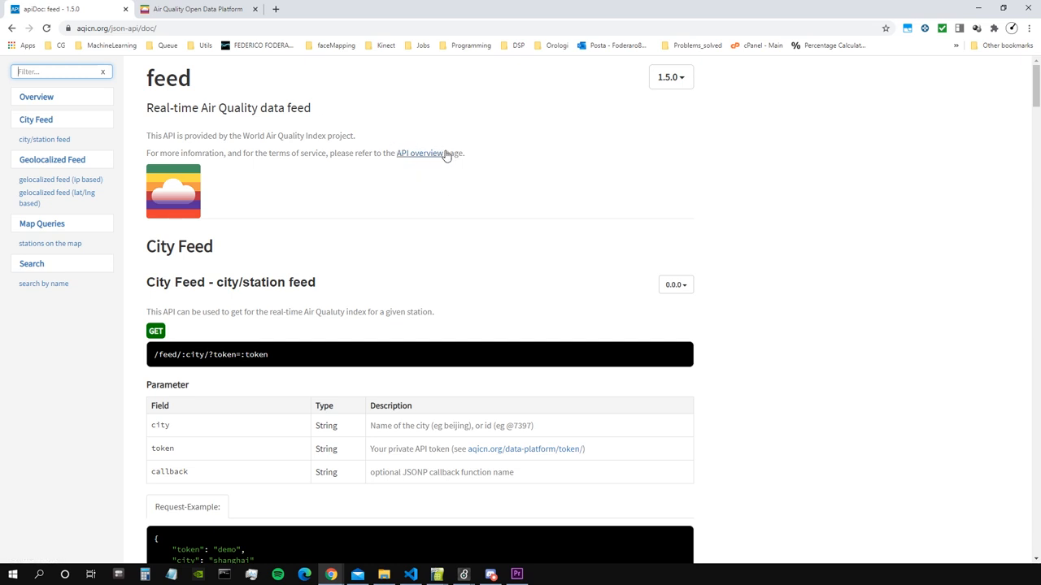
scroll(down, 3)
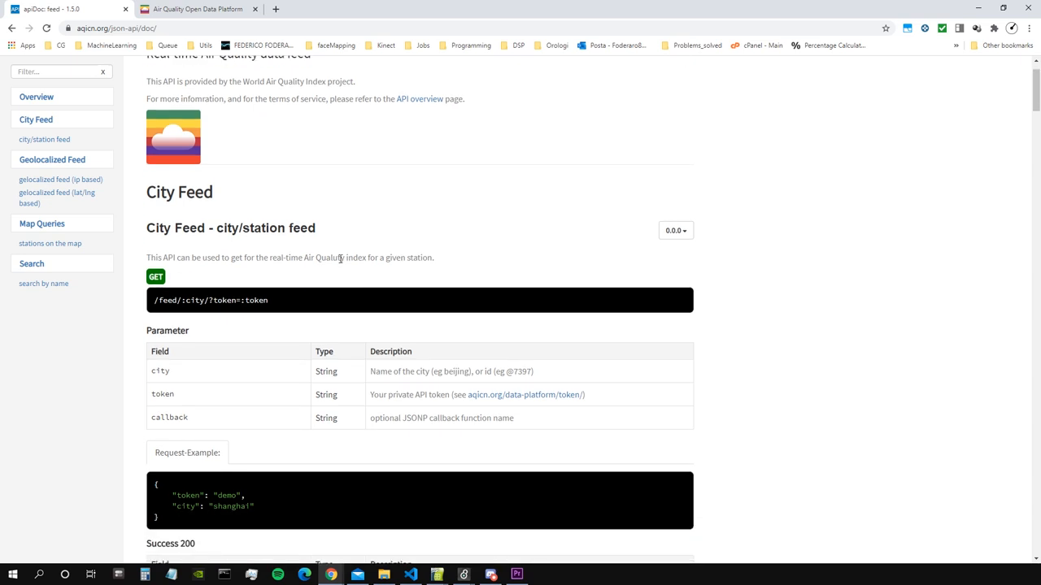
scroll(up, 3)
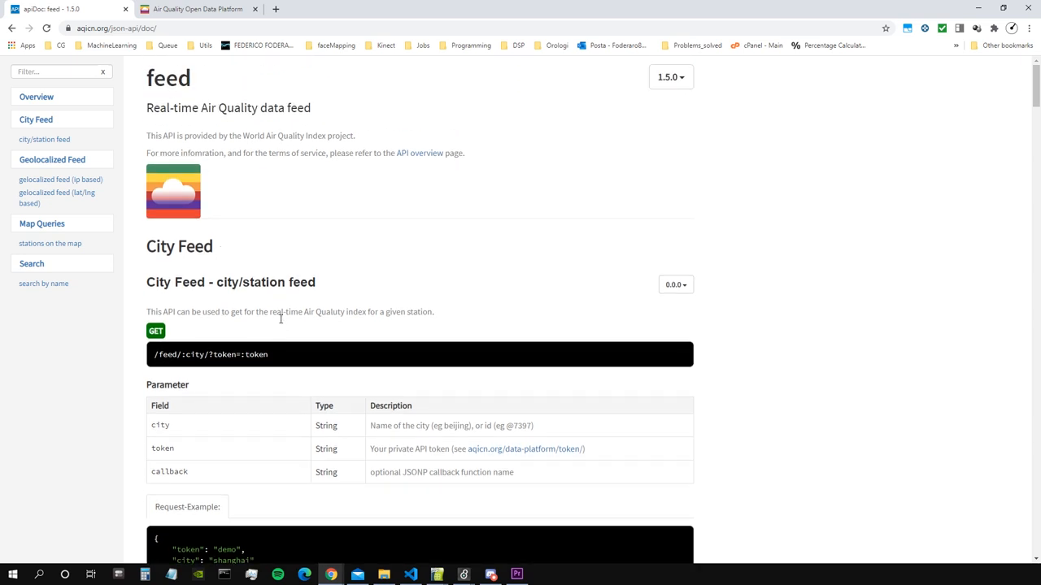
scroll(down, 3)
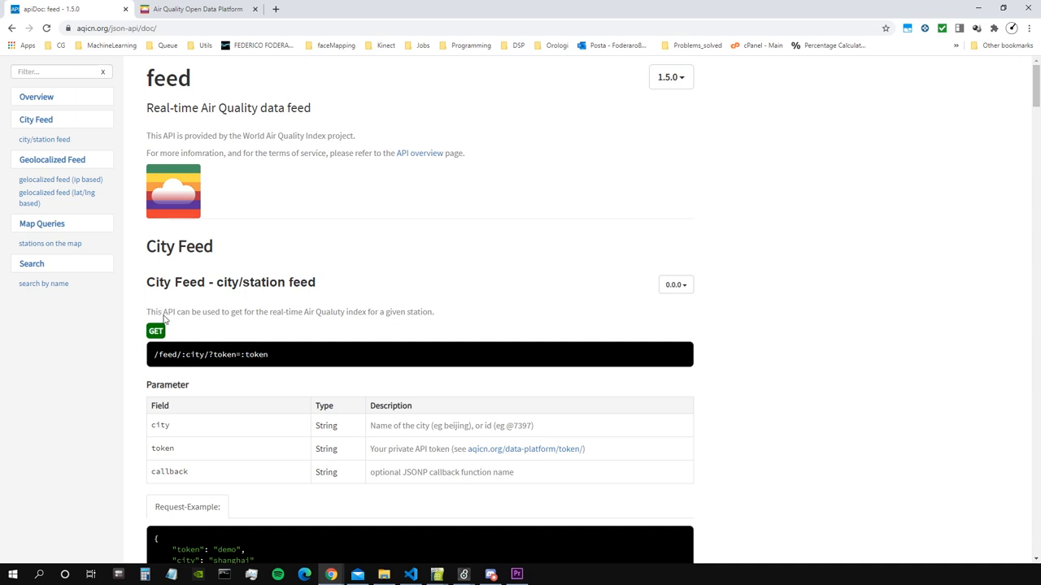
mouse_move(214, 382)
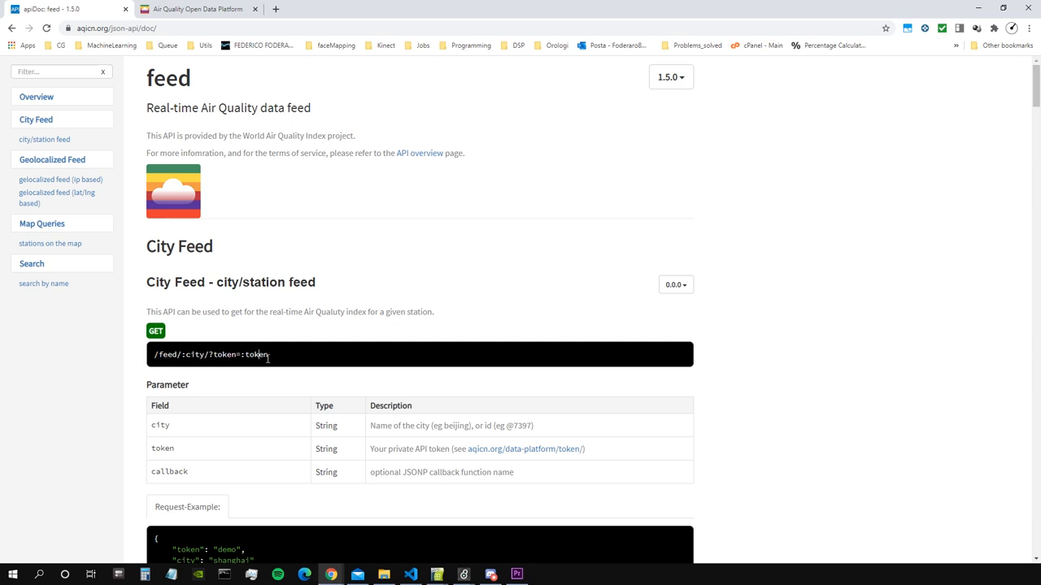
mouse_move(286, 266)
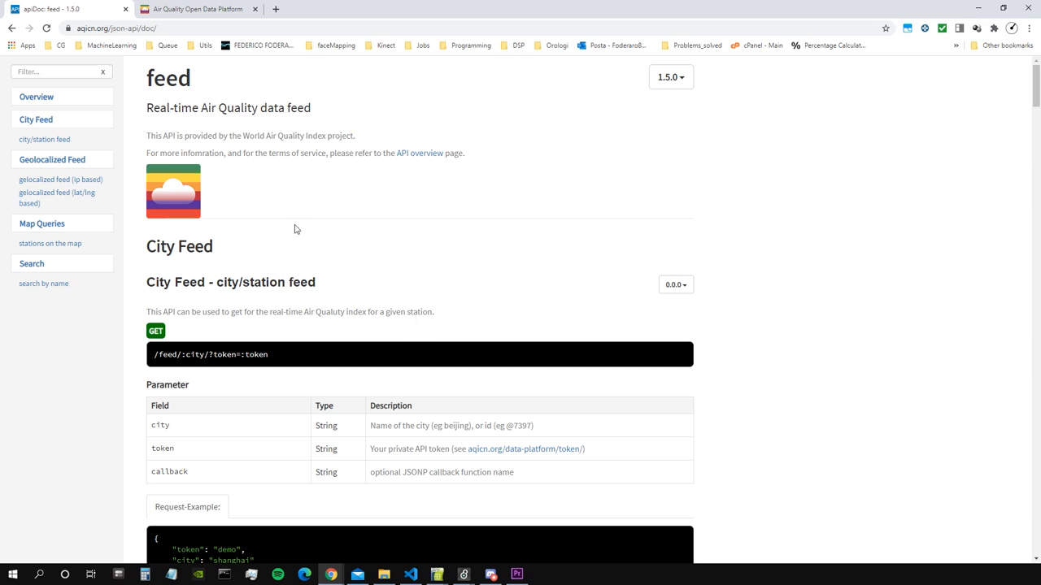
scroll(down, 3)
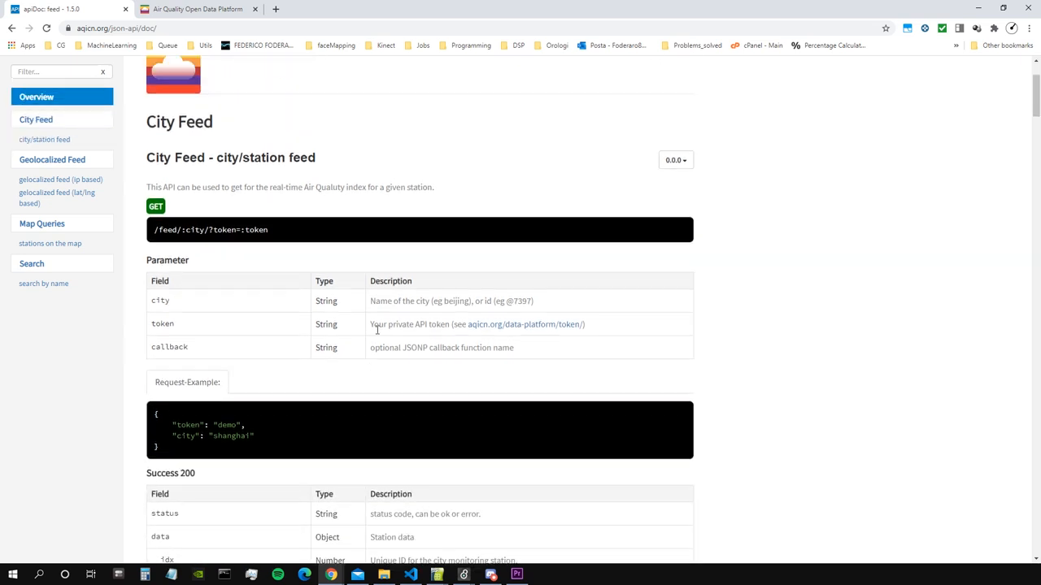
scroll(up, 3)
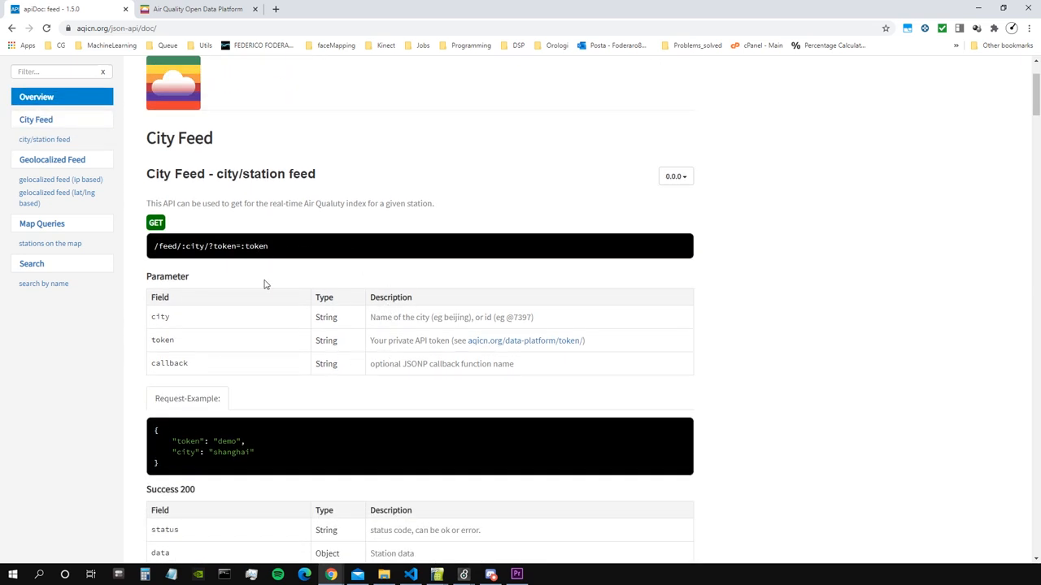
mouse_move(274, 371)
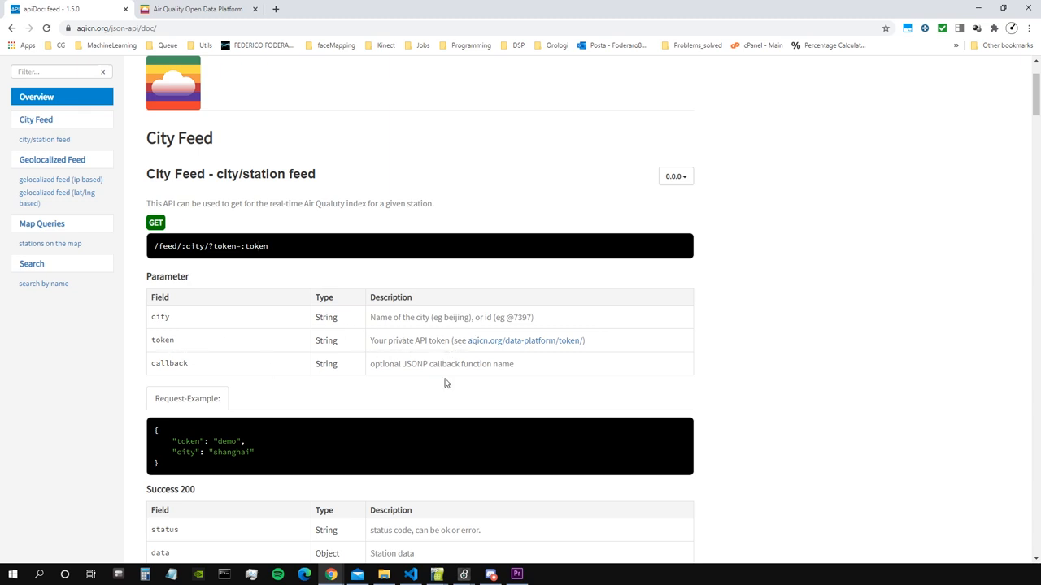
mouse_move(527, 342)
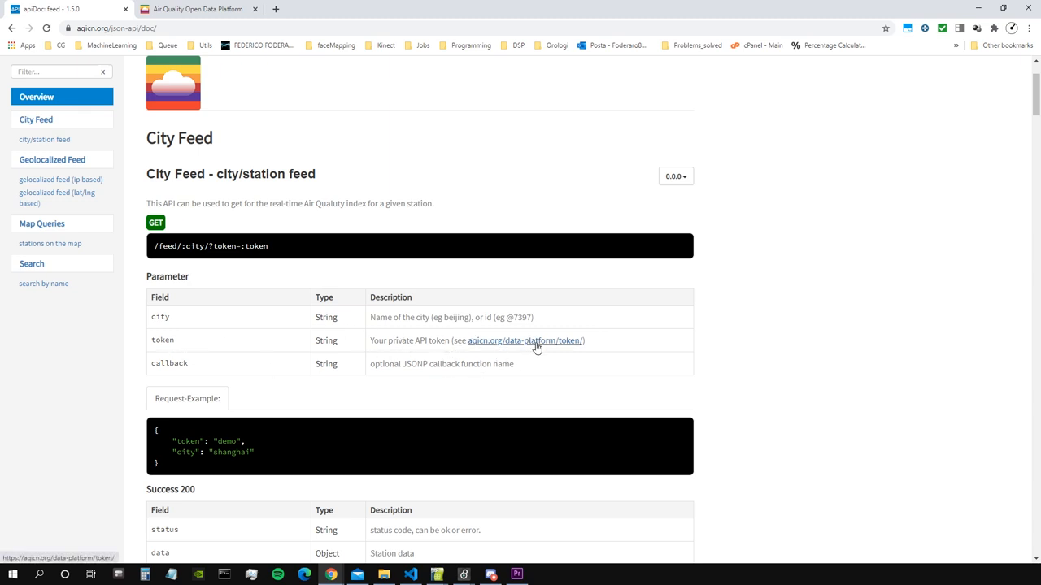
Step: Open the API Token Confirmation page and read through the sample Beijing feed URL and its JSON result
click(526, 341)
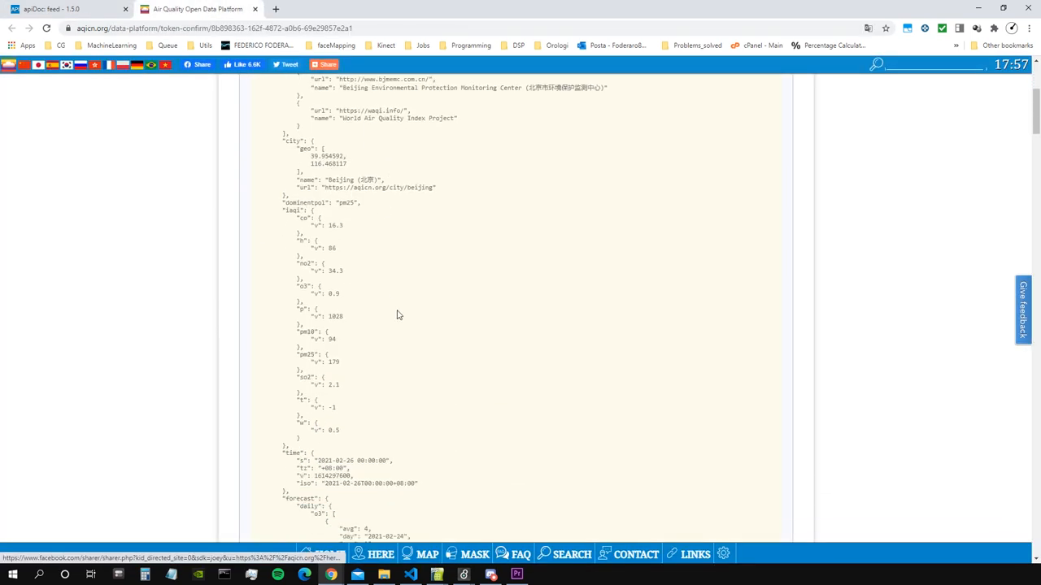
scroll(up, 3)
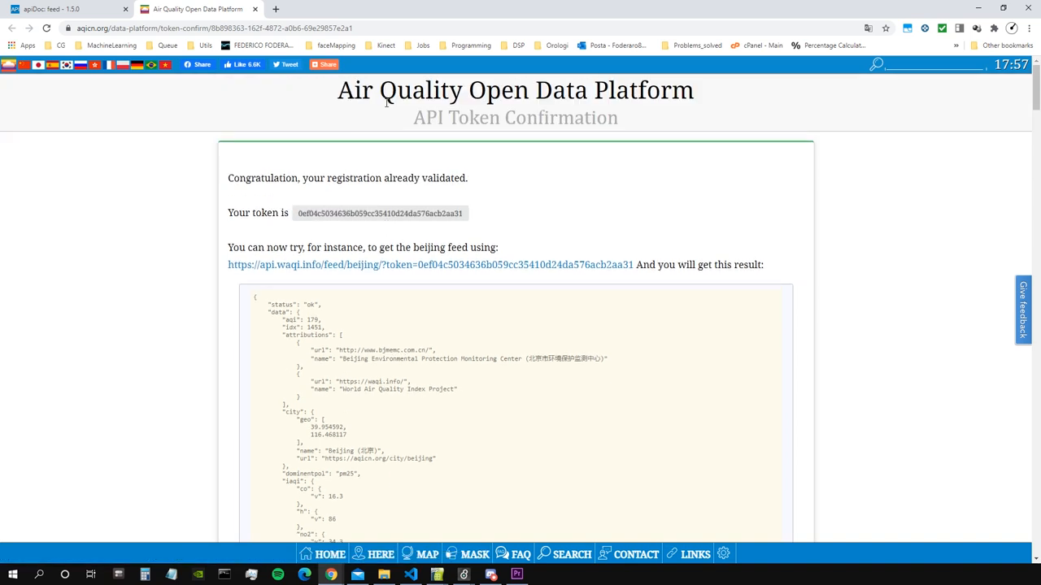
mouse_move(395, 192)
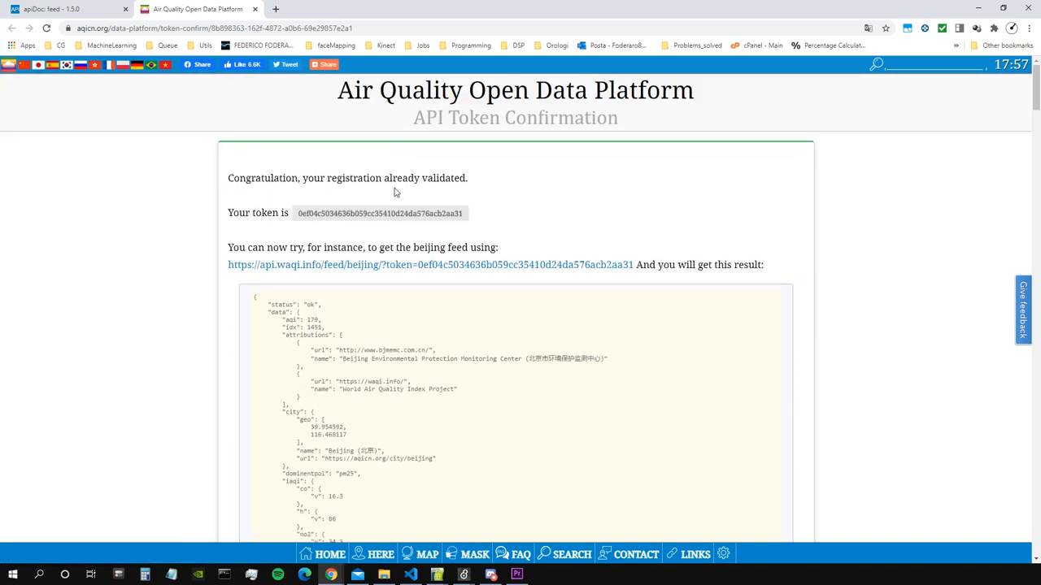
scroll(down, 3)
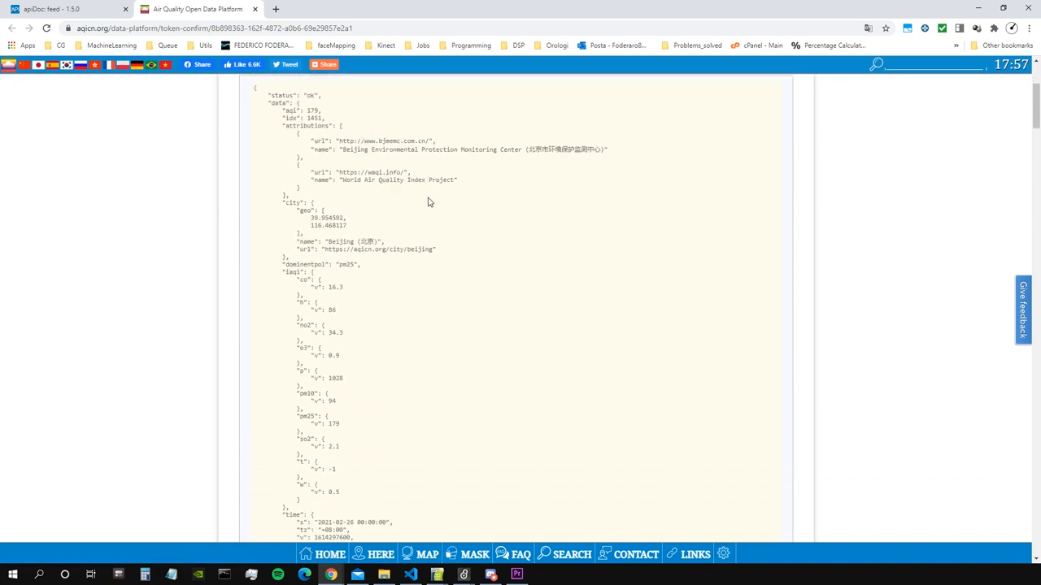
scroll(up, 3)
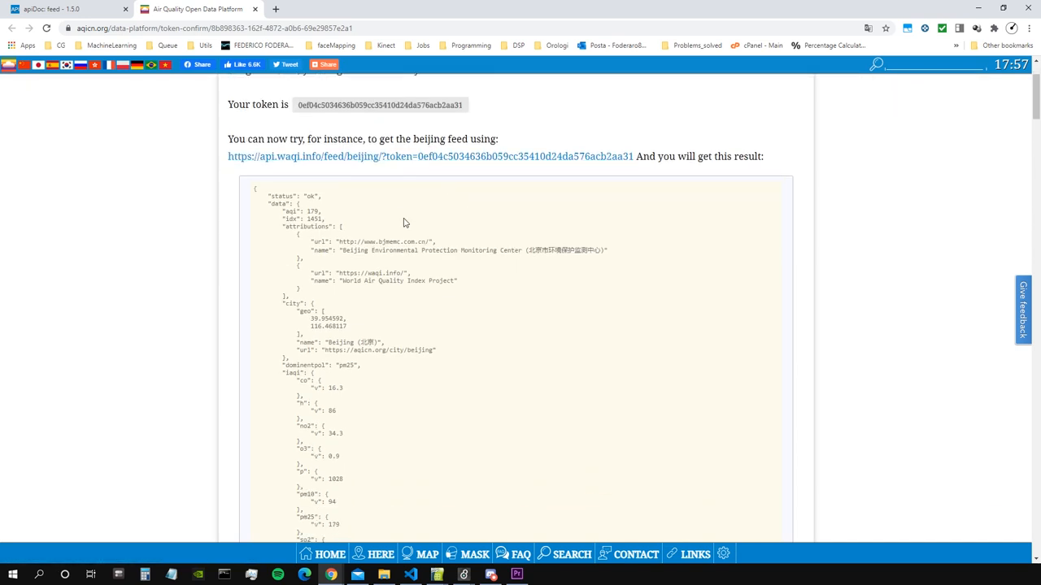
scroll(down, 3)
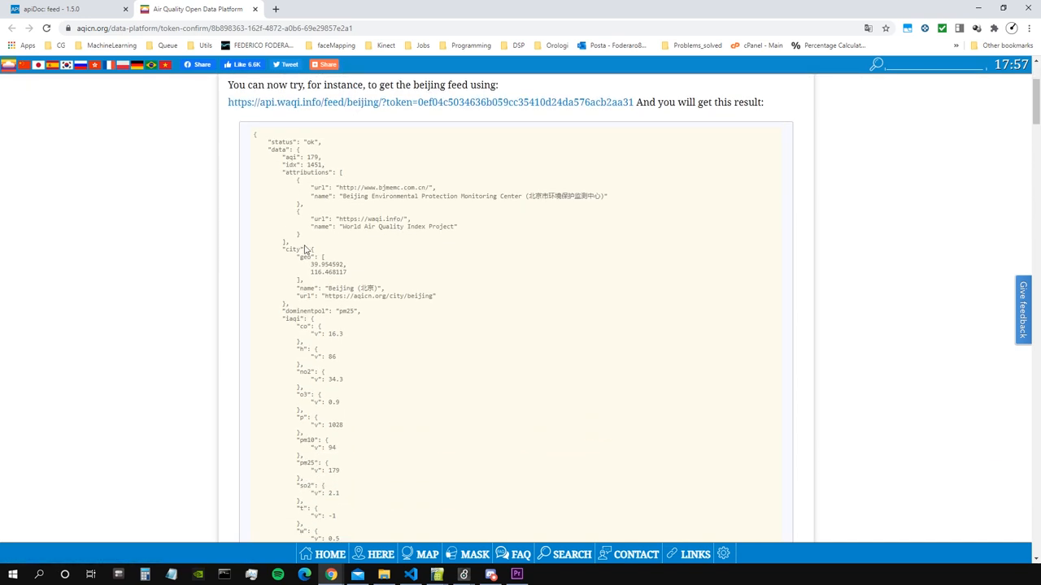
scroll(up, 3)
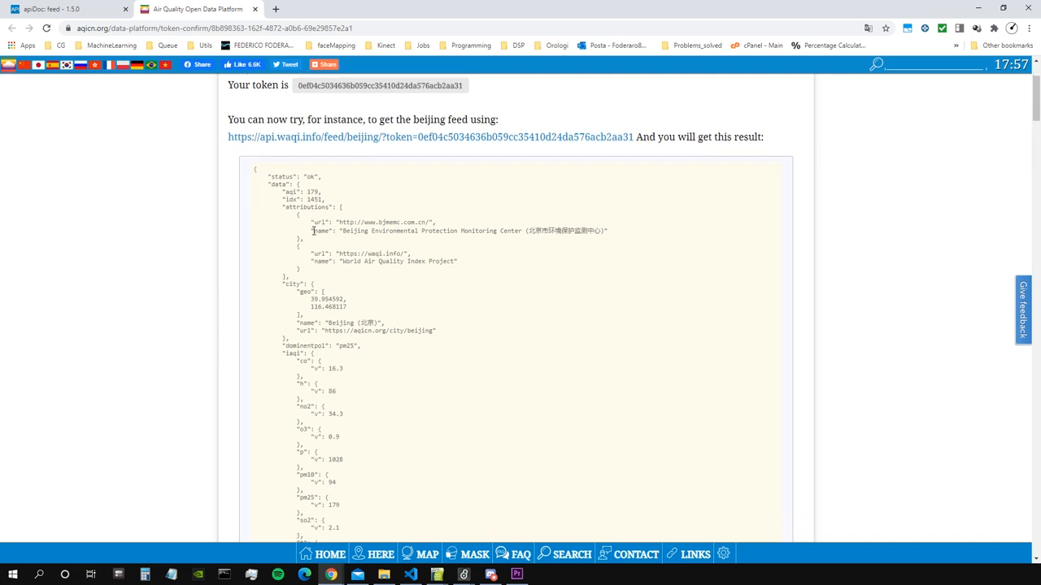
scroll(down, 3)
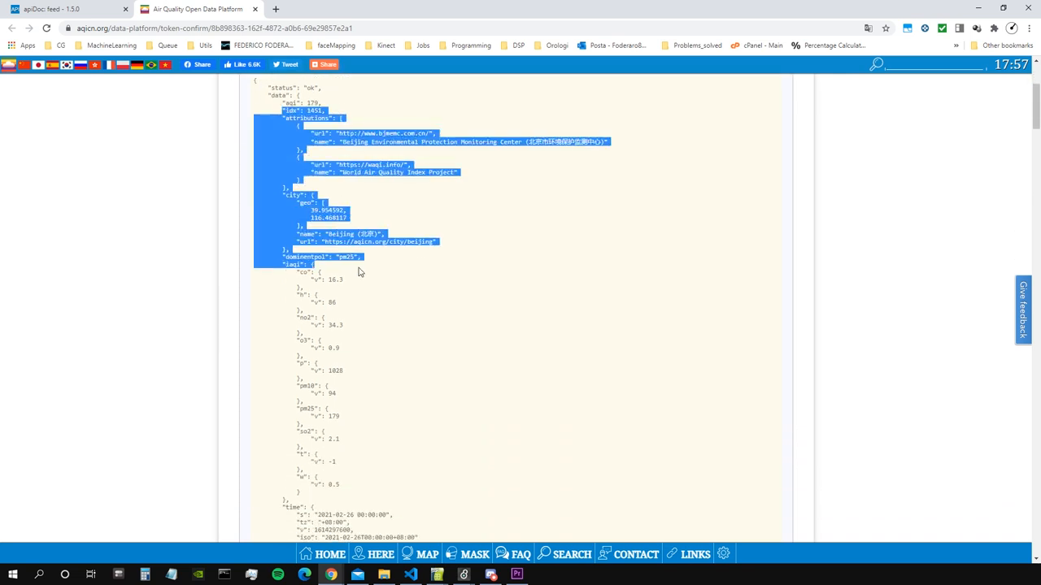
scroll(up, 3)
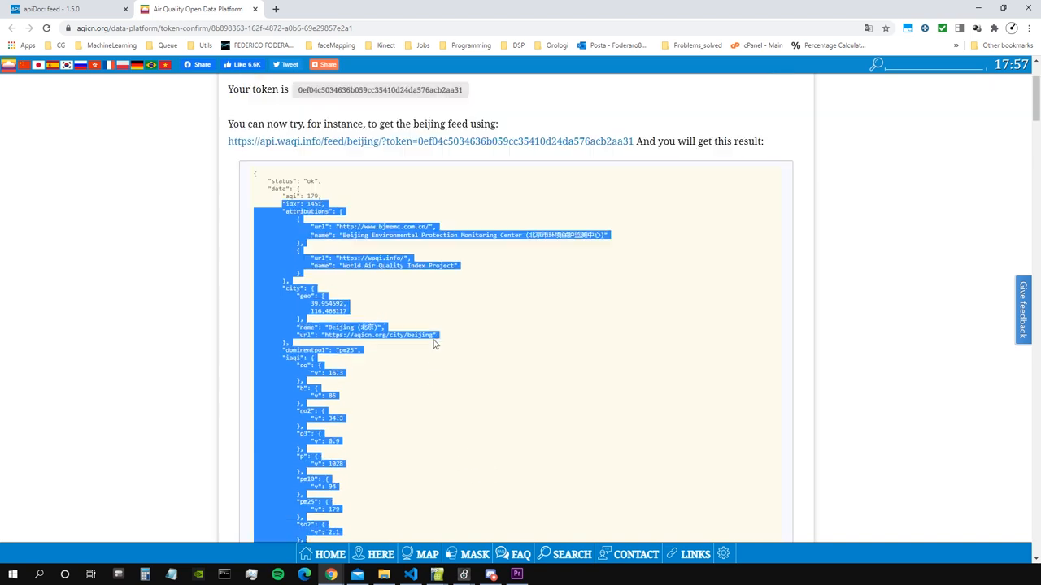
scroll(down, 3)
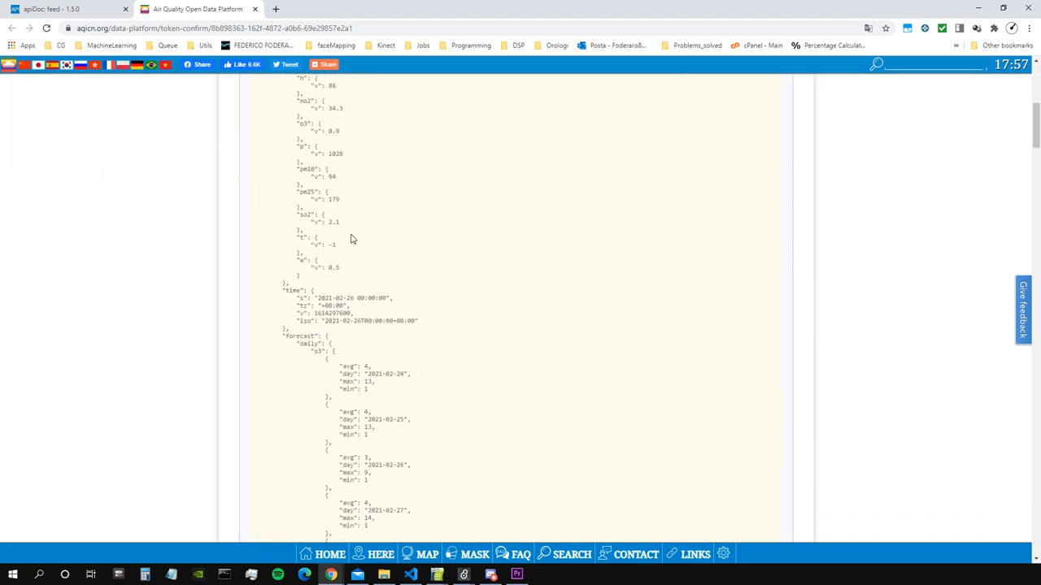
mouse_move(399, 305)
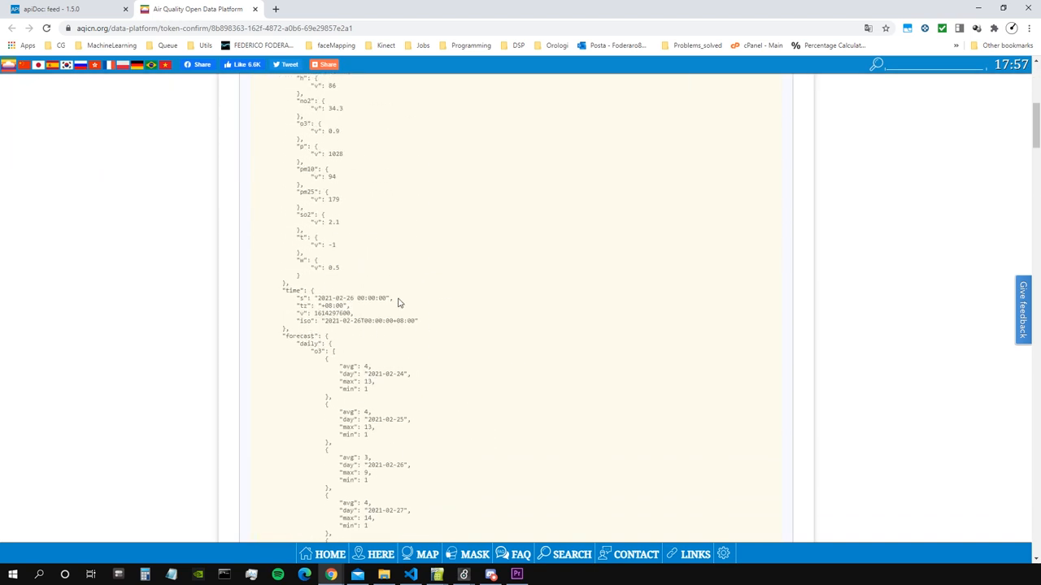
scroll(up, 3)
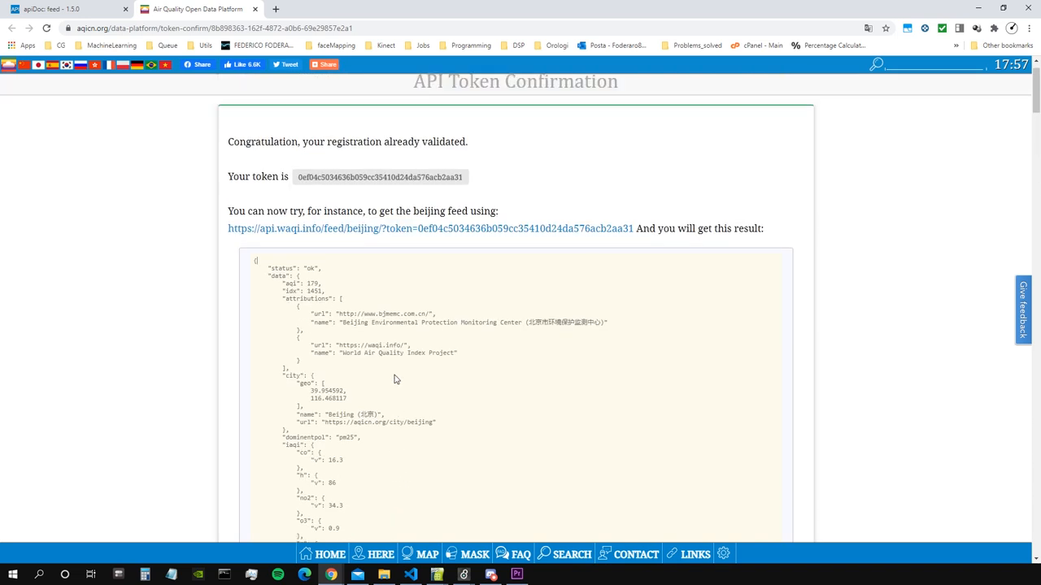
scroll(up, 3)
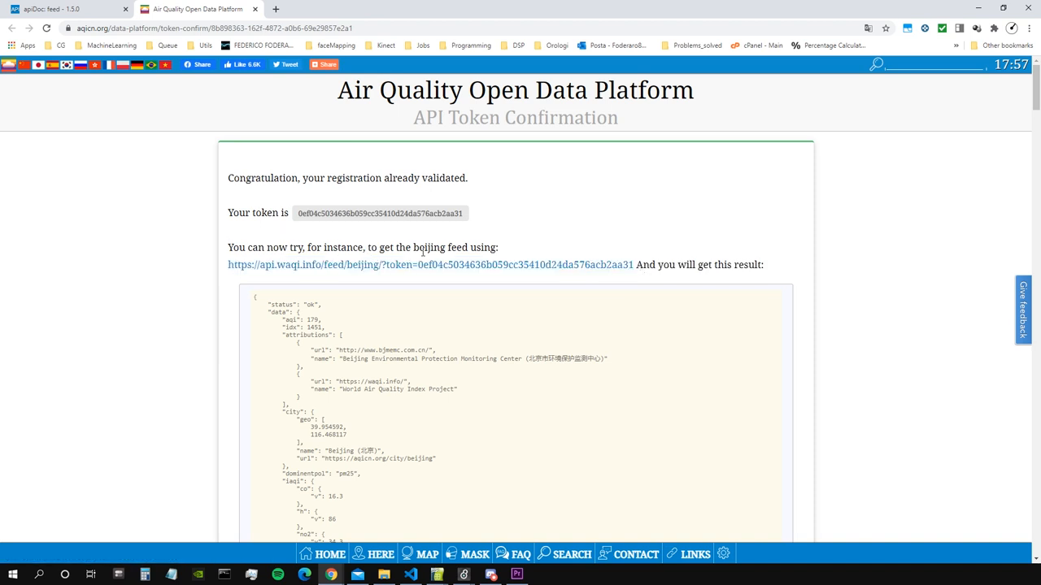
mouse_move(225, 268)
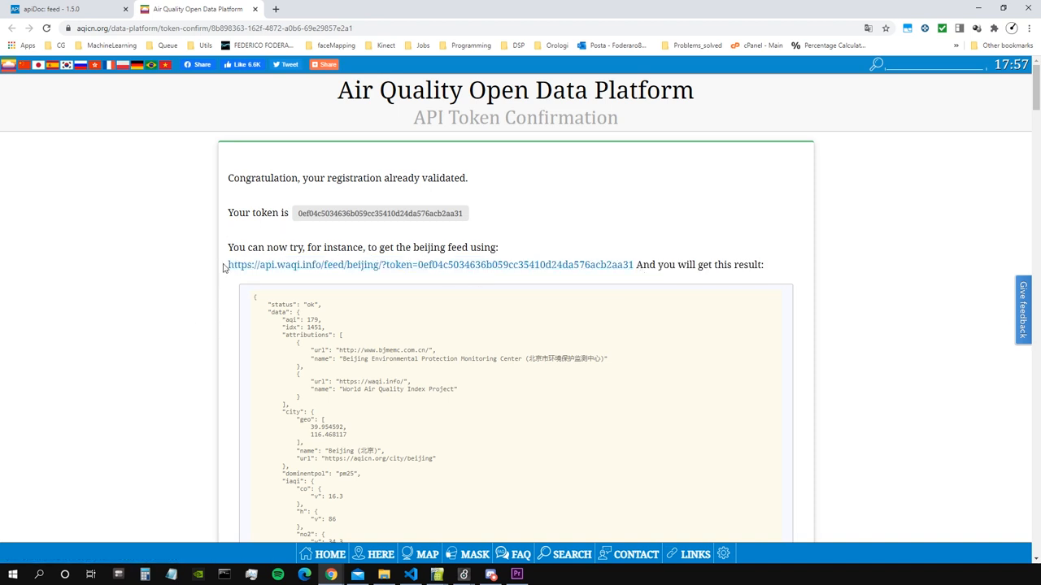
mouse_move(283, 263)
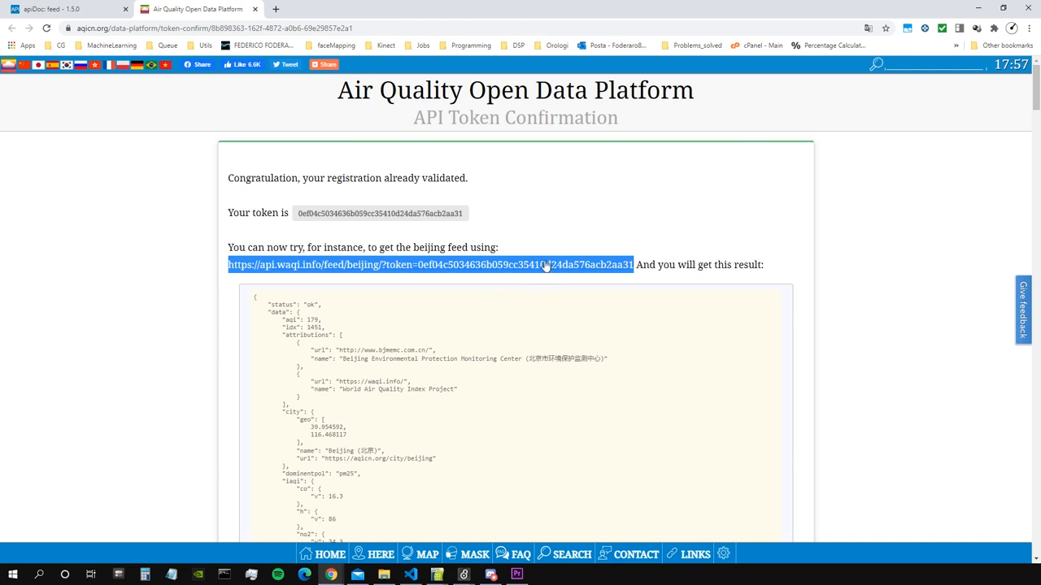
mouse_move(524, 292)
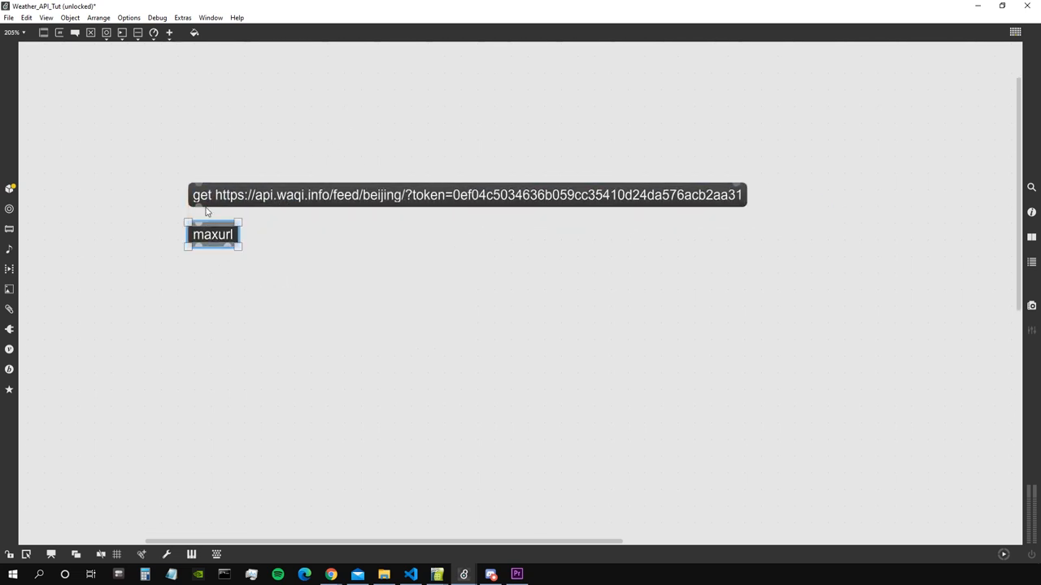
Step: Give the get request URL a $1 city placeholder and wire a berlin message into it
click(466, 196)
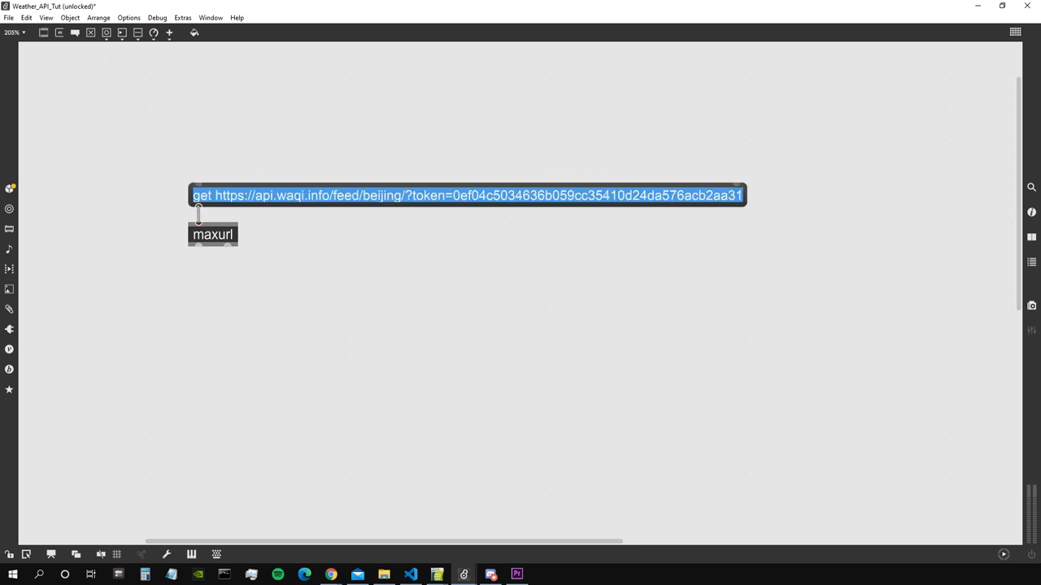
click(410, 196)
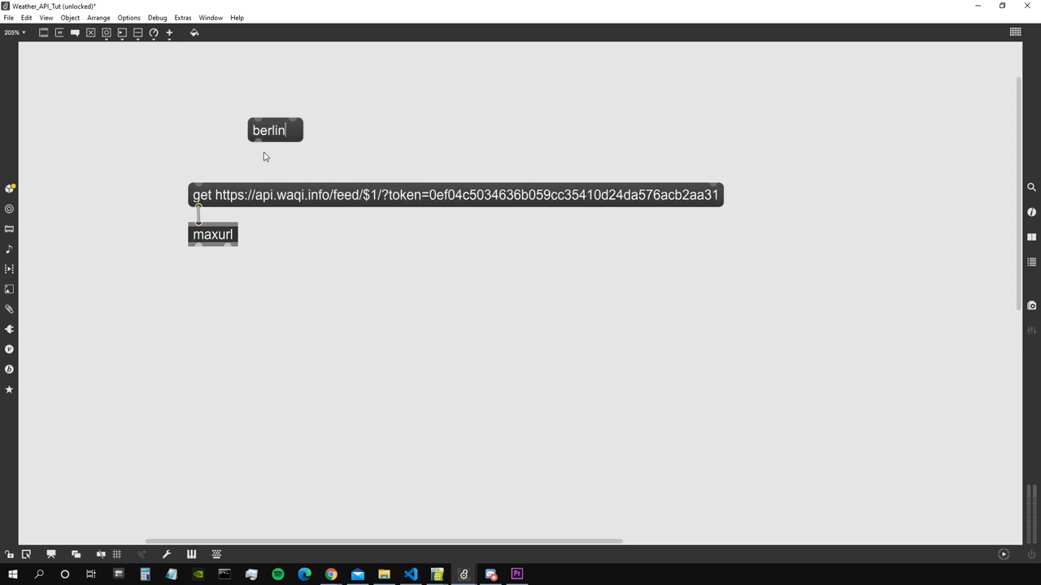
drag(274, 131, 208, 161)
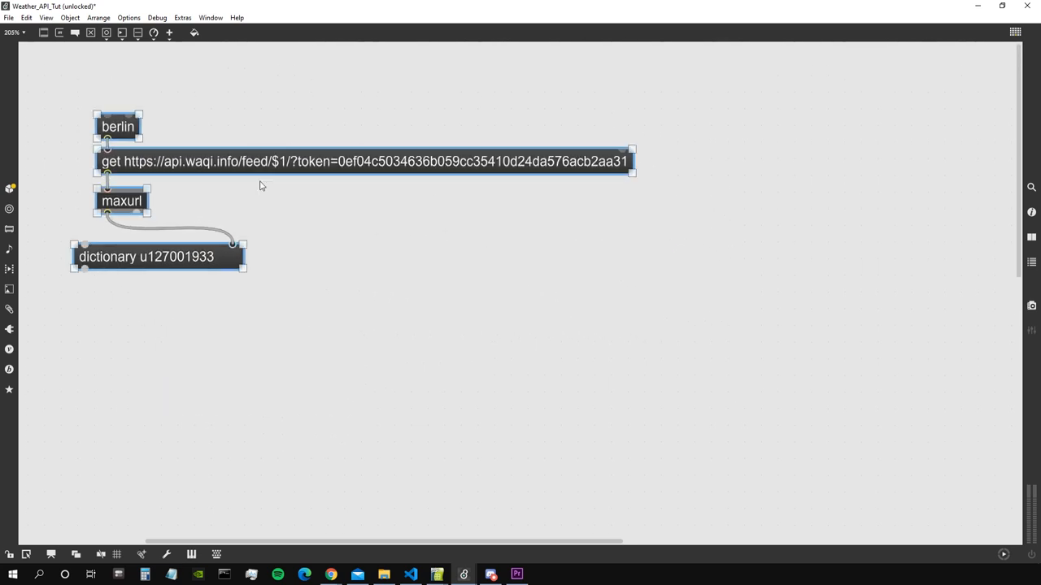
mouse_move(133, 187)
text(dict)
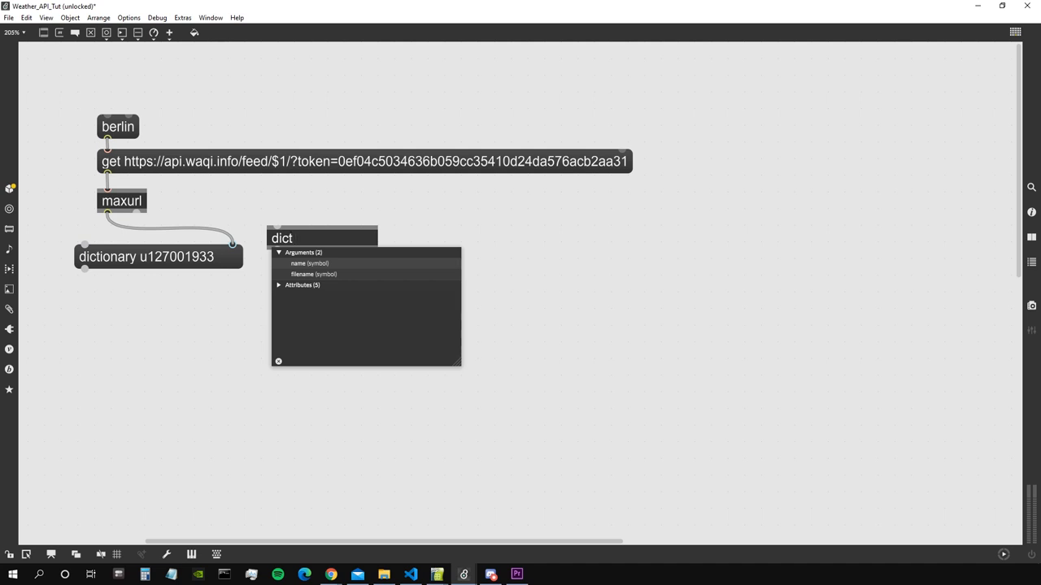
Step: Add a dict object named myWeatherData and wire maxurl's output into it
text(myWeatherData)
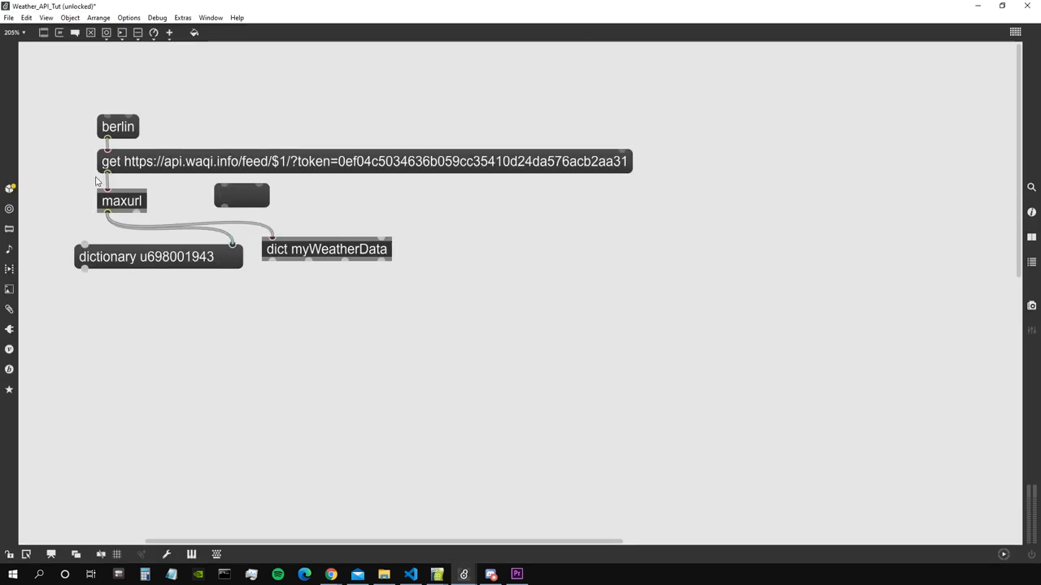
drag(241, 195, 382, 309)
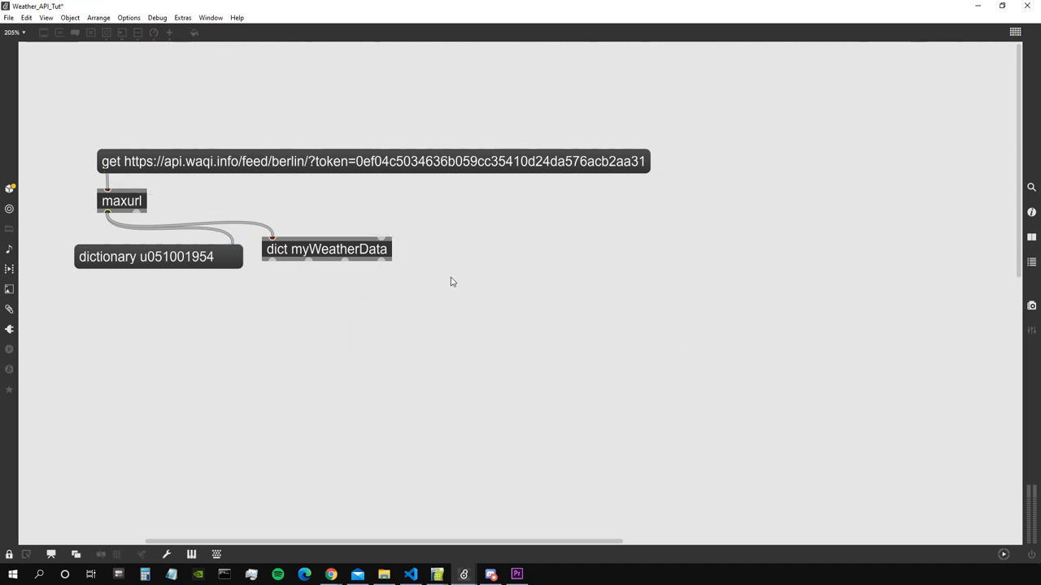
mouse_move(325, 150)
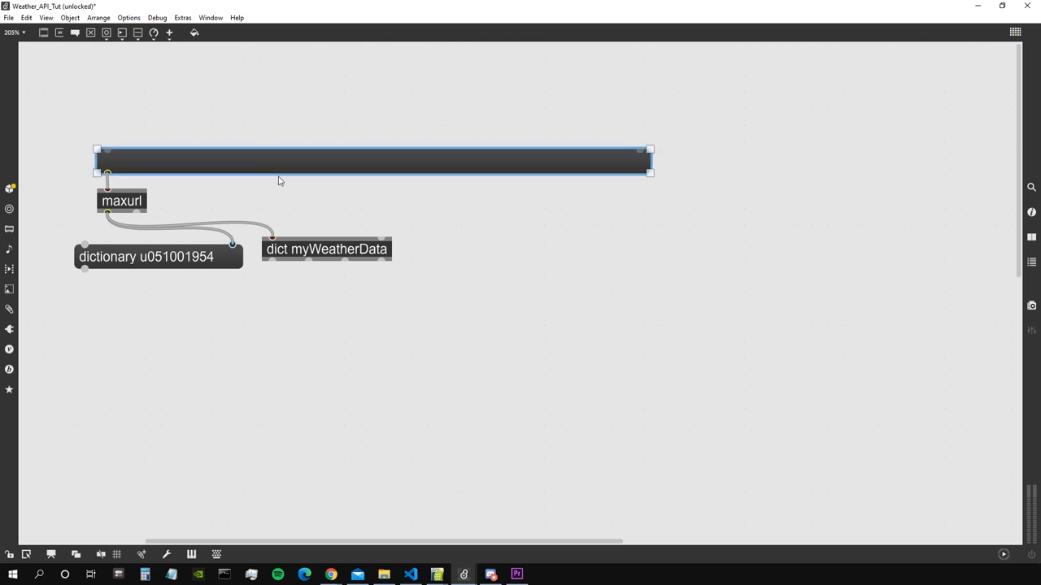
Step: Replace the get message with a sprintf object building the URL with a %s city placeholder
text(spring)
text(berlin)
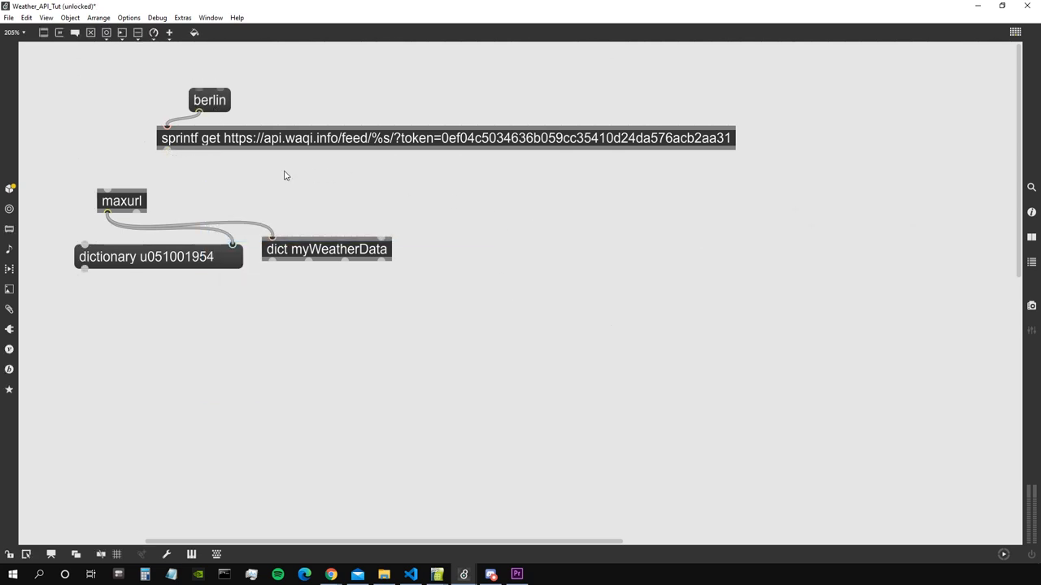
Step: Wire sprintf into maxurl, fetch the Berlin feed and inspect the response stored in myWeatherData
drag(445, 136, 387, 163)
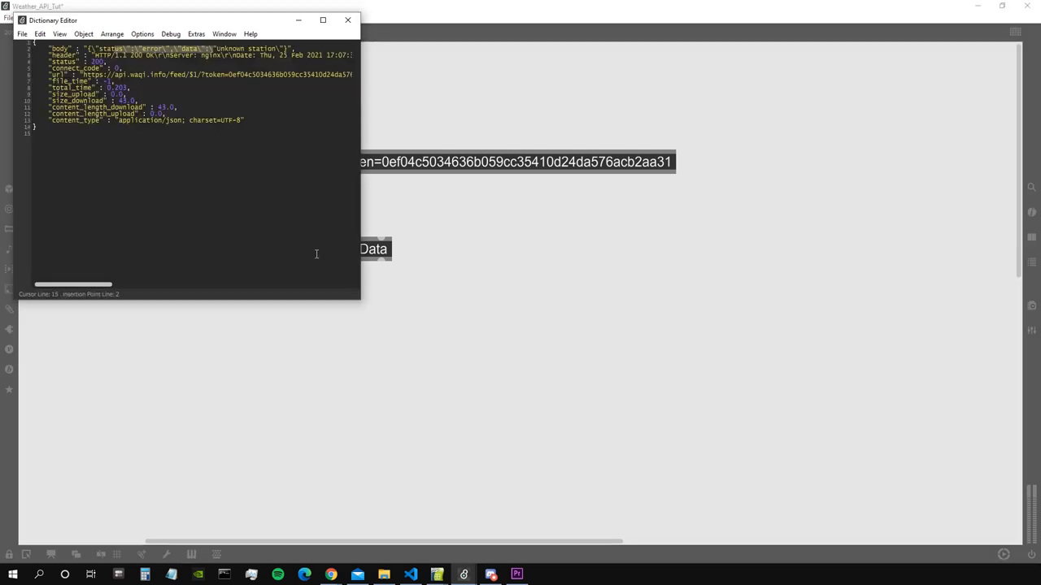
click(348, 19)
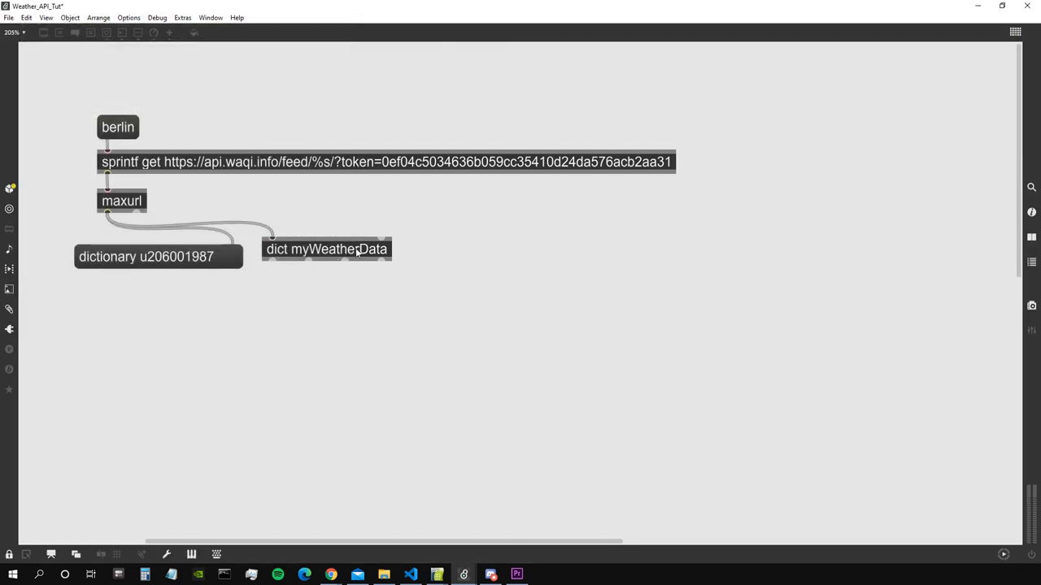
double_click(146, 257)
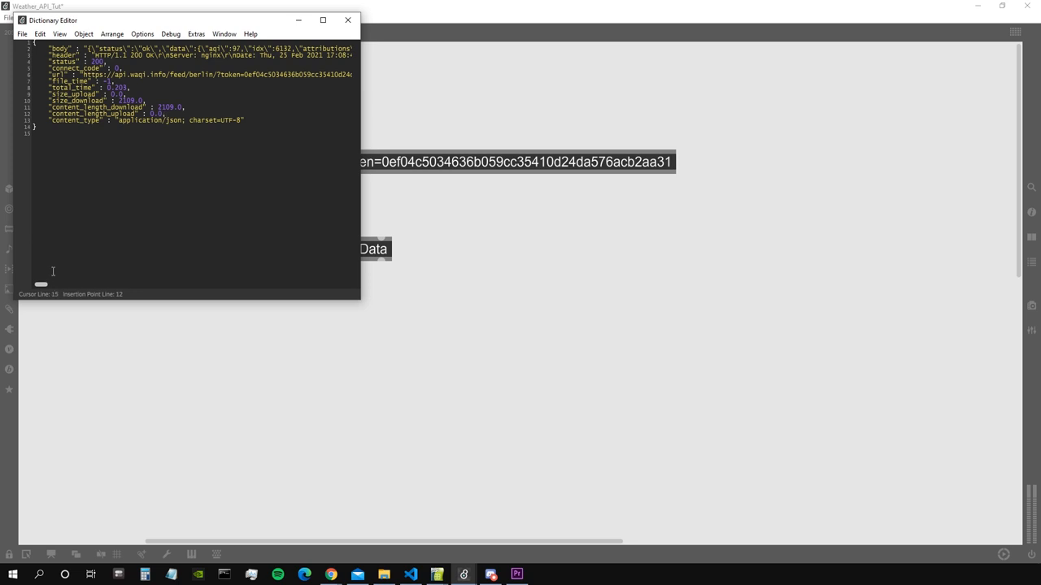
mouse_move(387, 326)
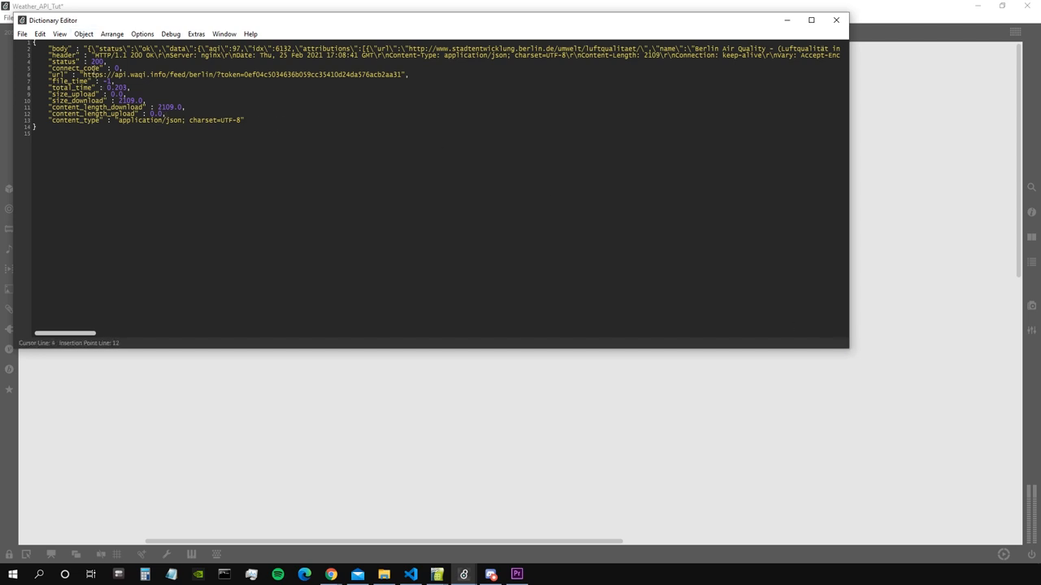
drag(65, 332, 104, 337)
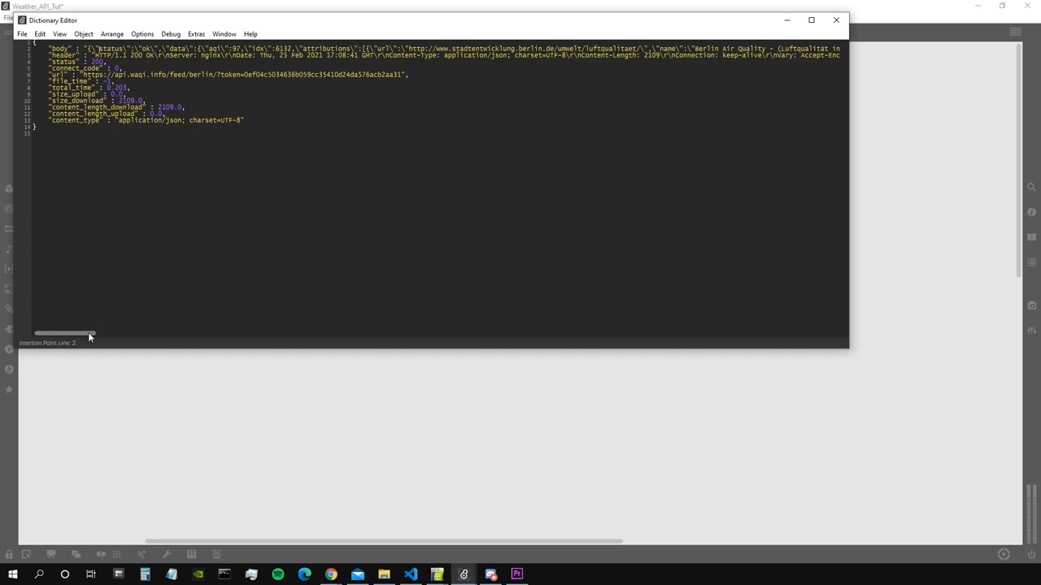
drag(65, 334, 213, 333)
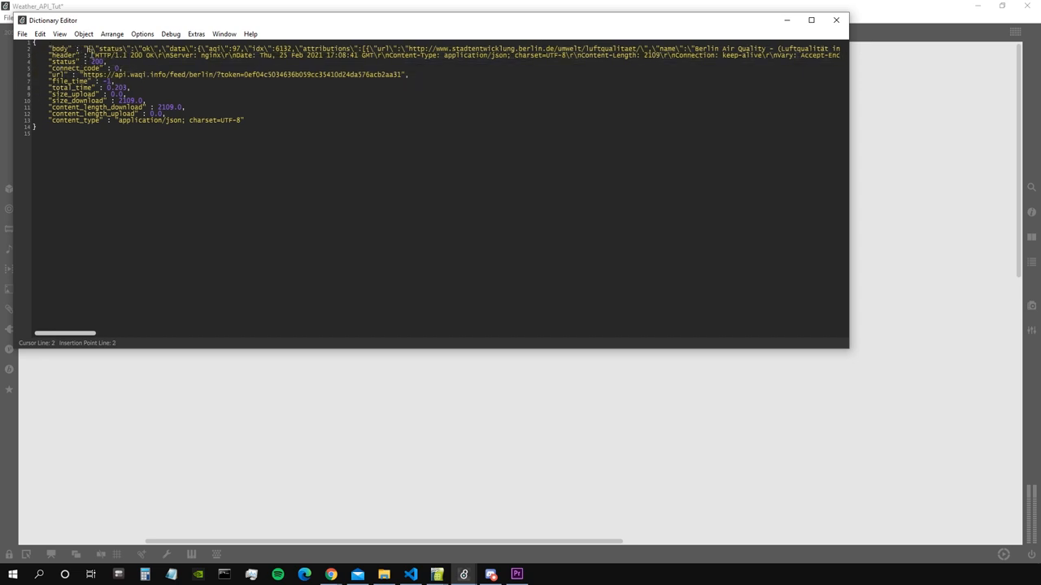
scroll(right, 3)
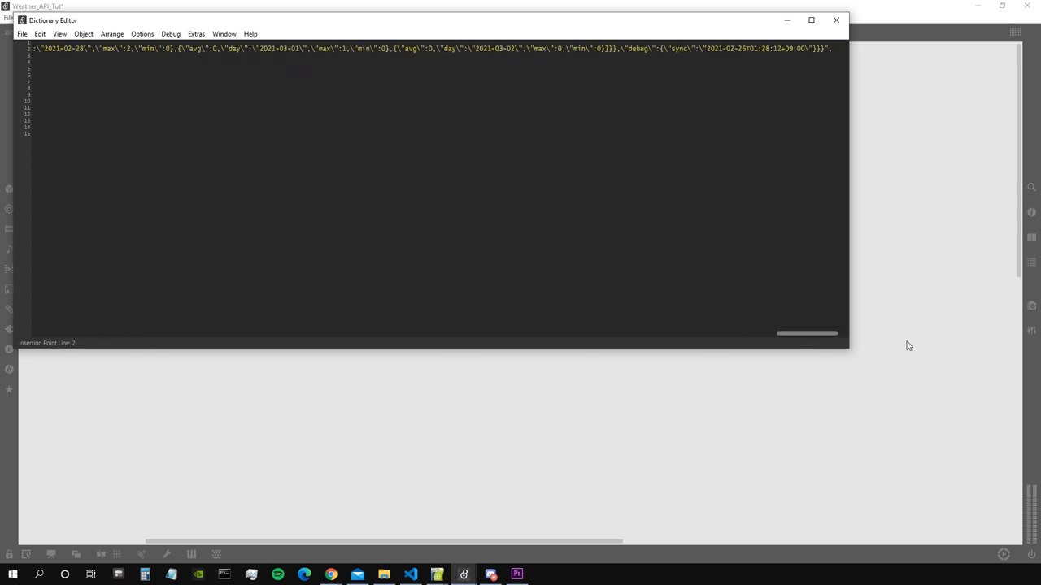
click(836, 20)
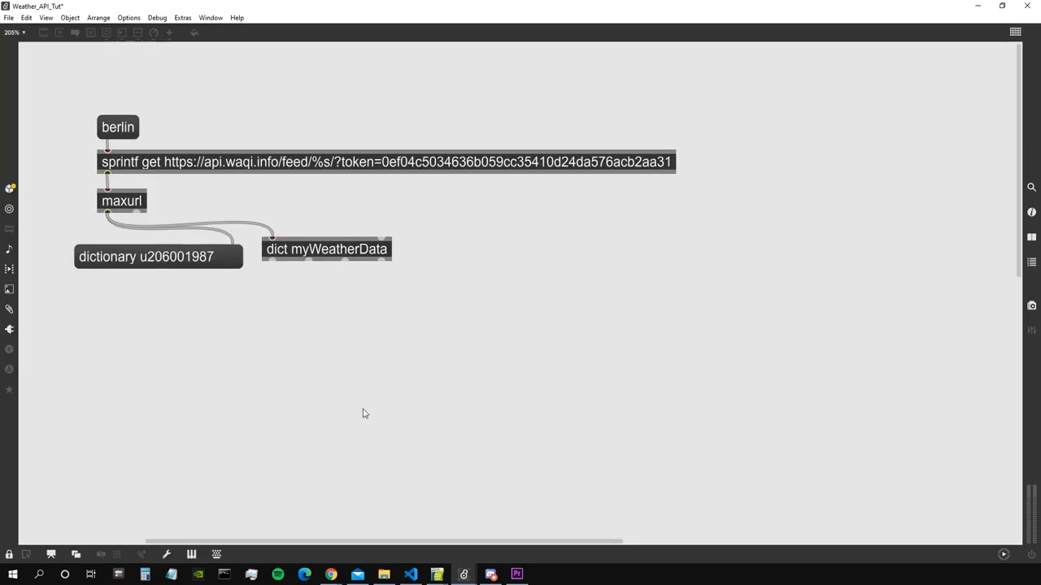
mouse_move(727, 371)
text(js)
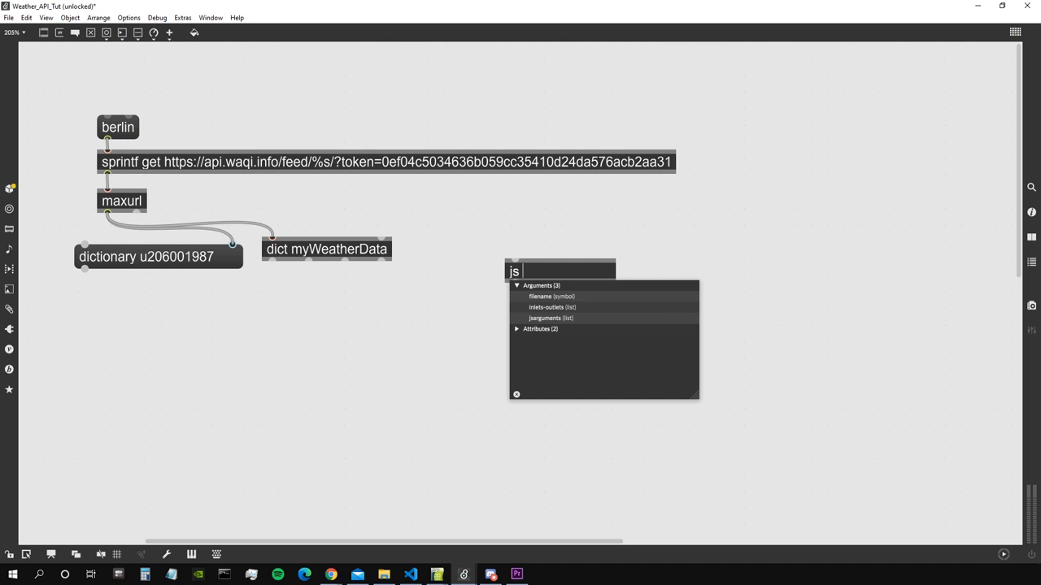
Step: Add a js weather_parse.js object and save its new script file to the Desktop for editing
text(w)
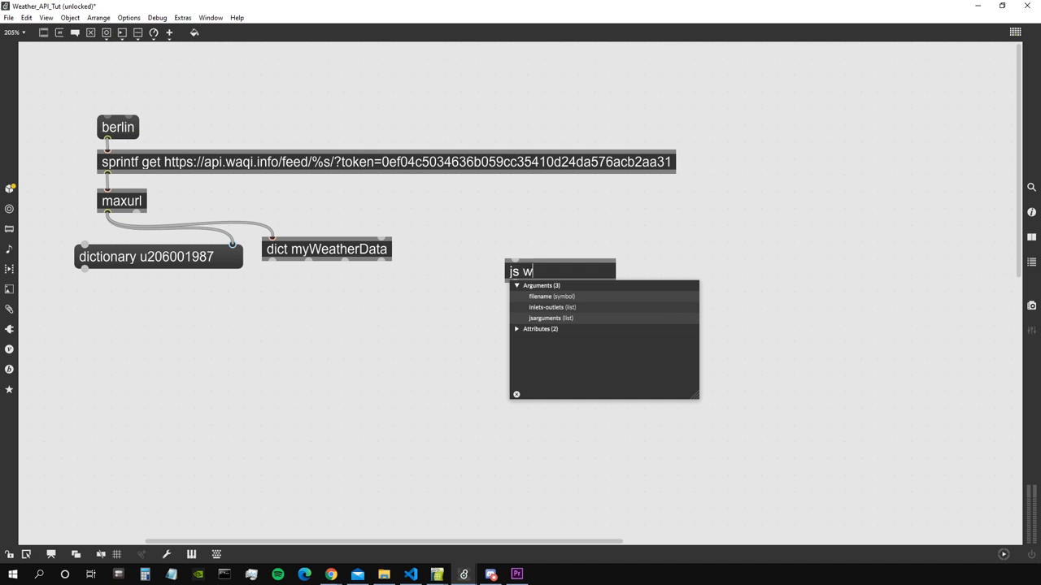
text(eather_parse.js)
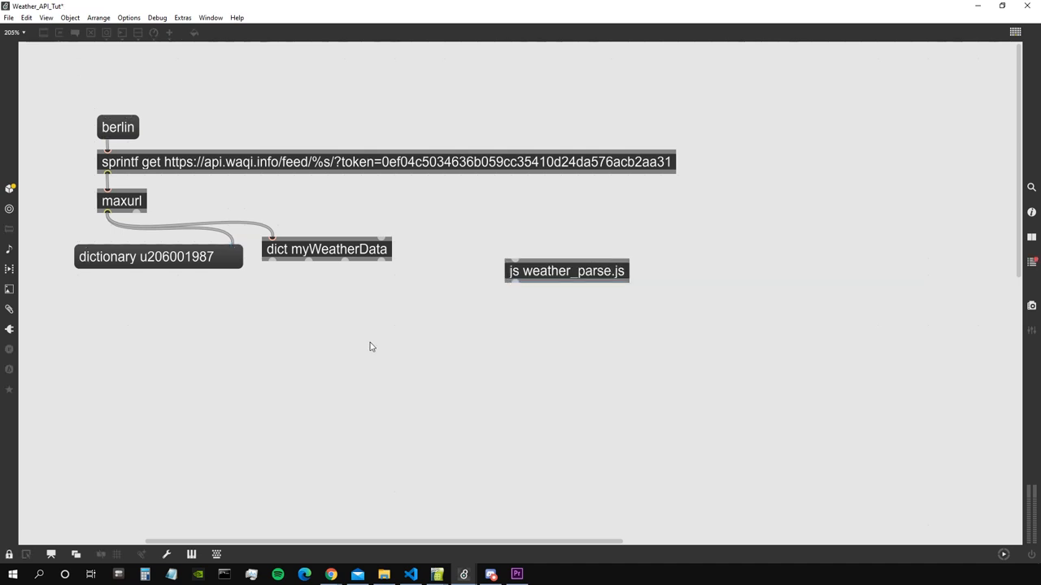
double_click(566, 270)
text(autowatch = 1;)
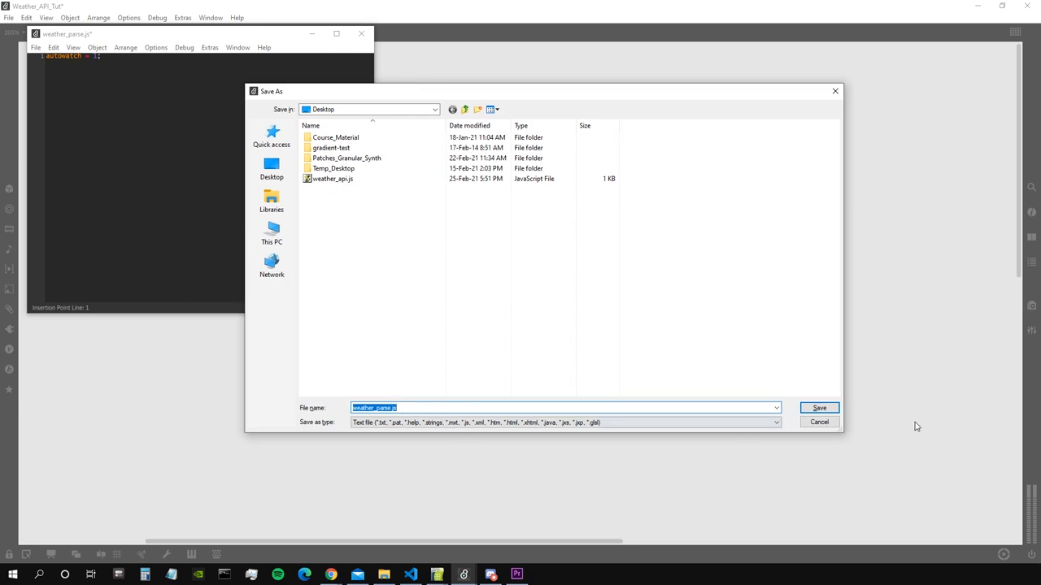
click(818, 406)
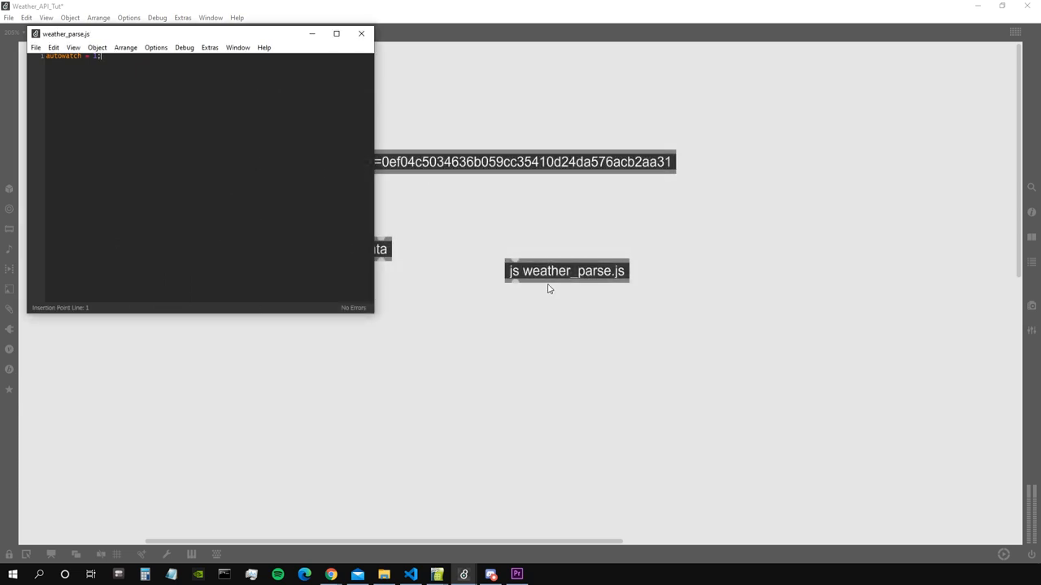
click(361, 32)
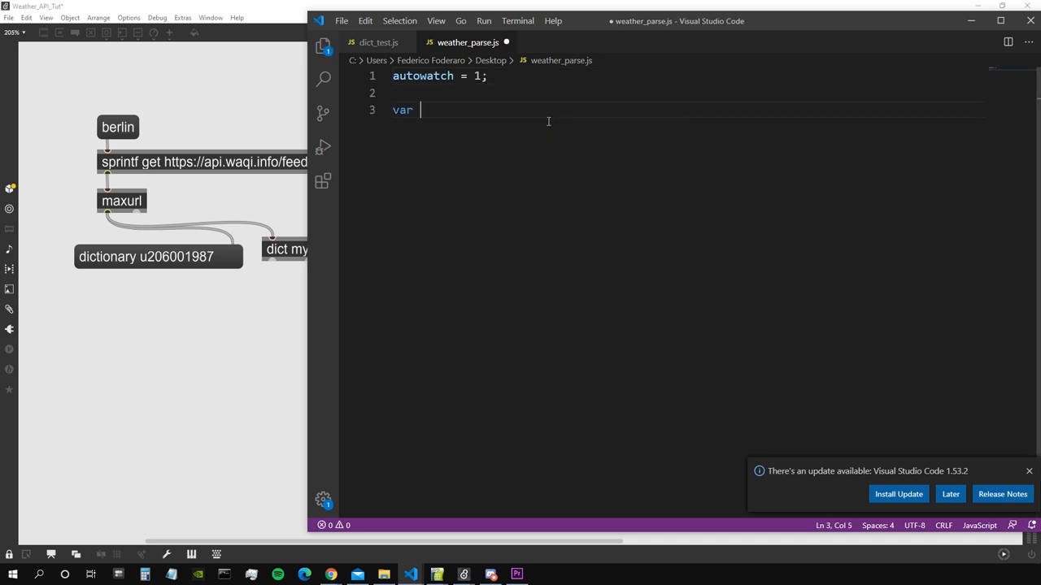
Step: Write var myDict = new Dict("myWeatherData") to bind the script to the weather dictionary
text(myDict =)
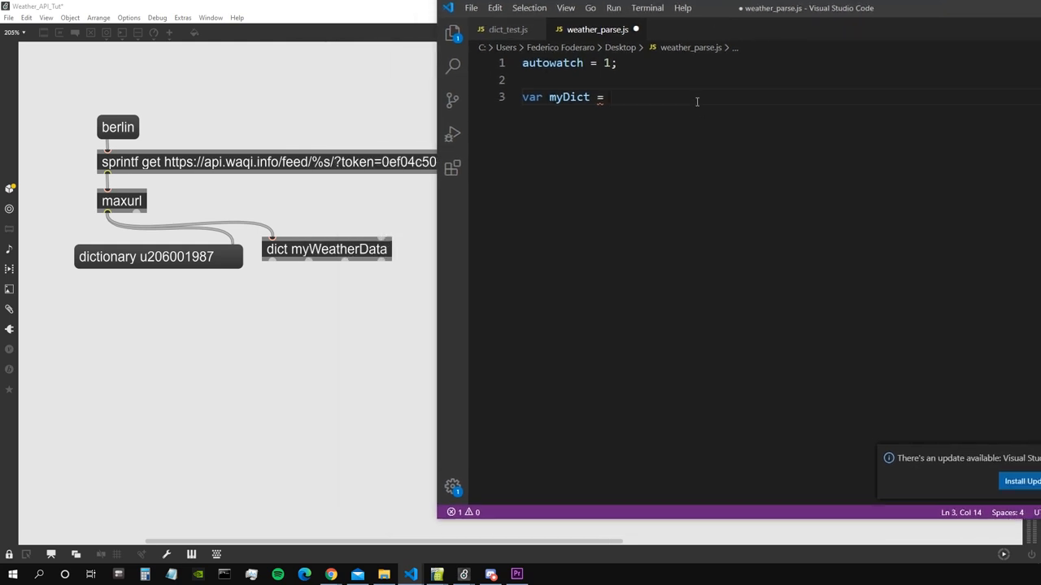
text(new myDict())
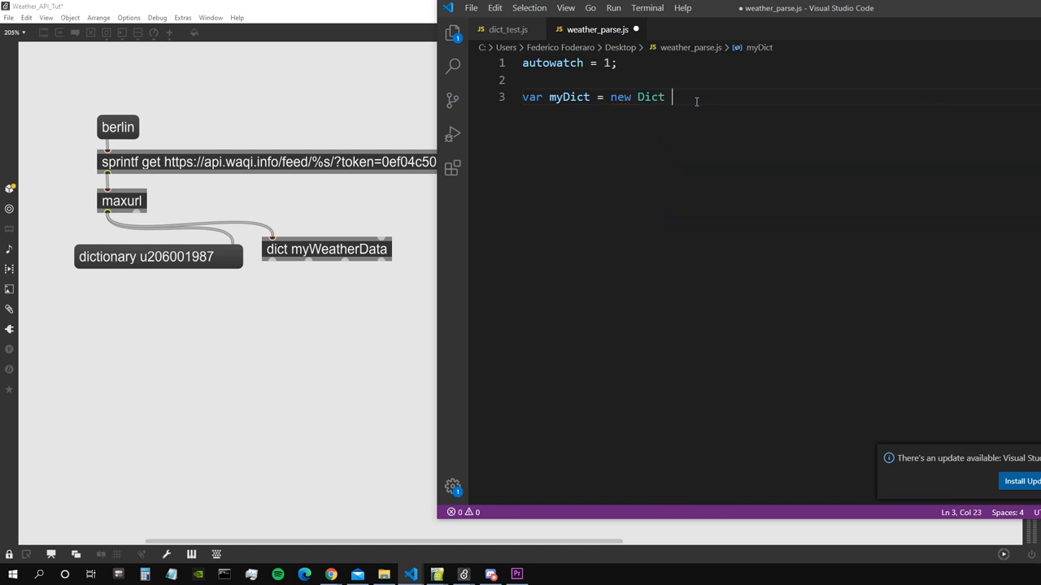
text(("my"))
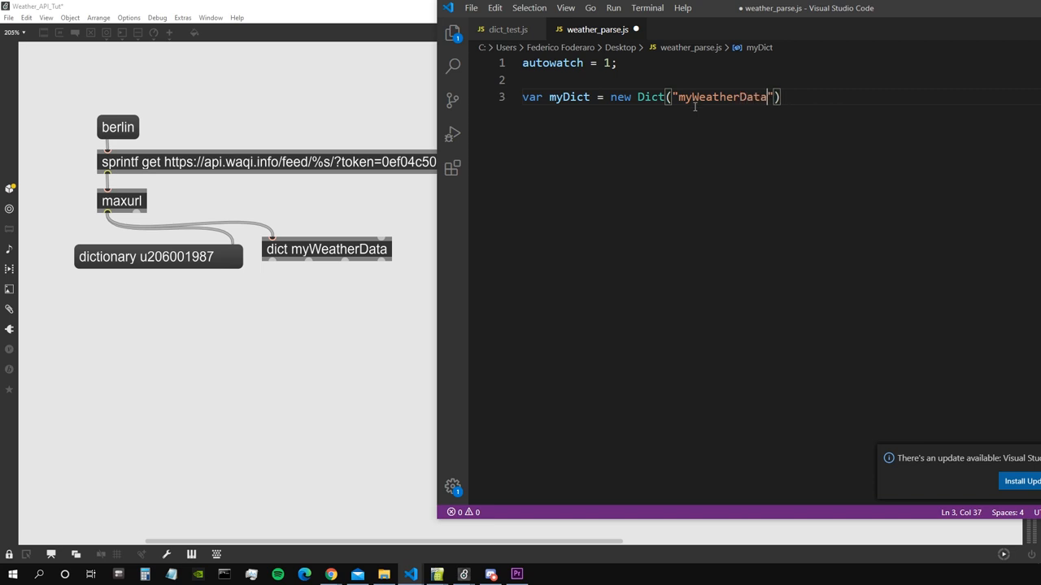
text(;)
text(function)
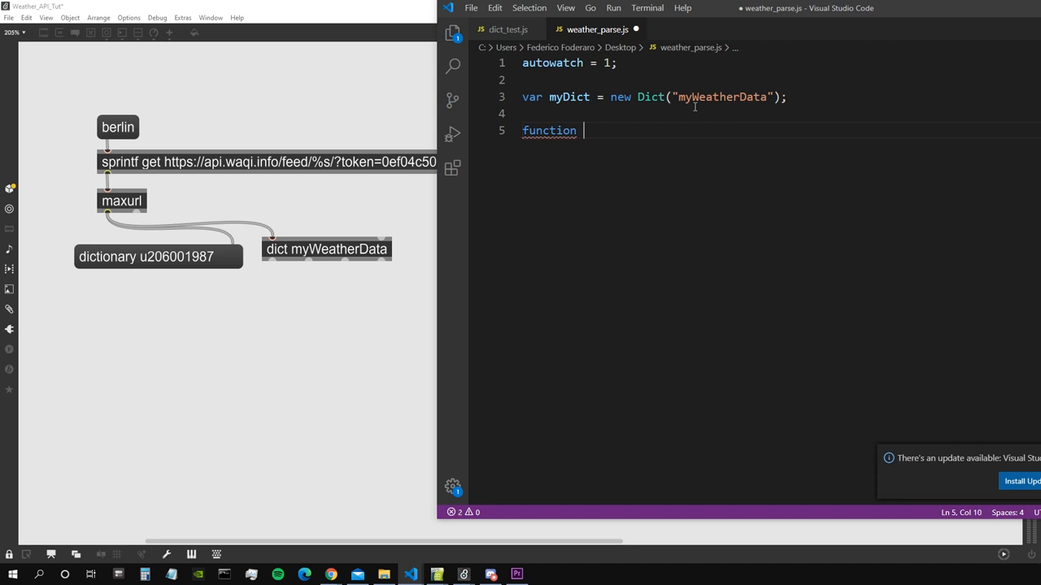
Step: Start function parseDict() with dataAsString = myDict.get("body")
text(parseDict()
text(var)
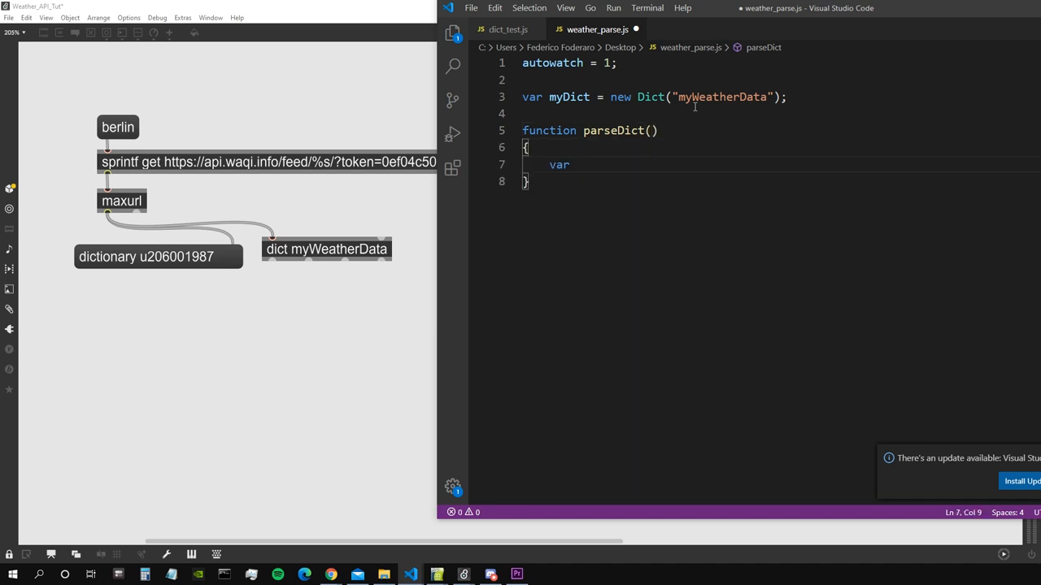
text(data =)
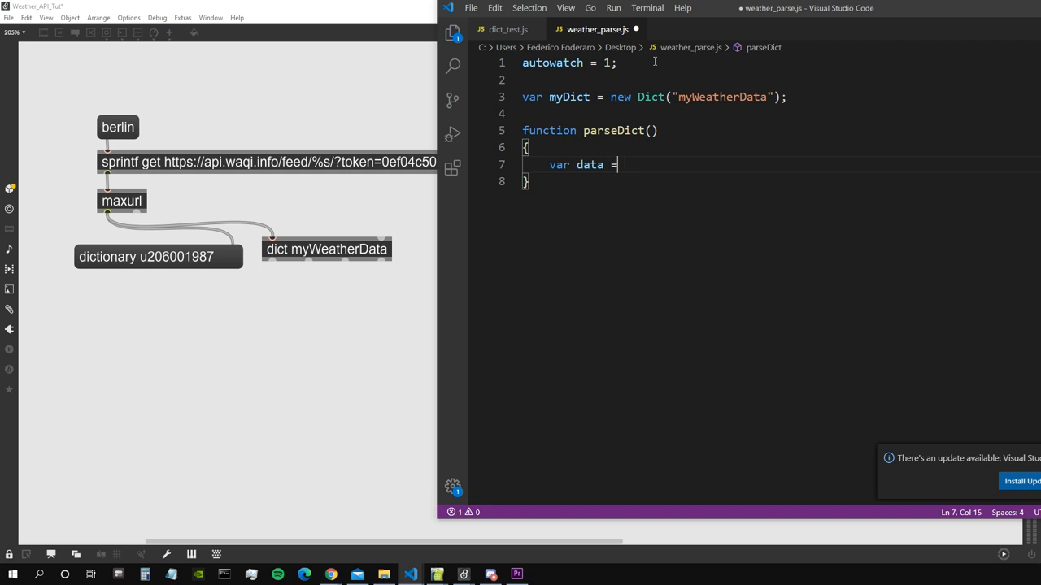
text(dataAsStrig)
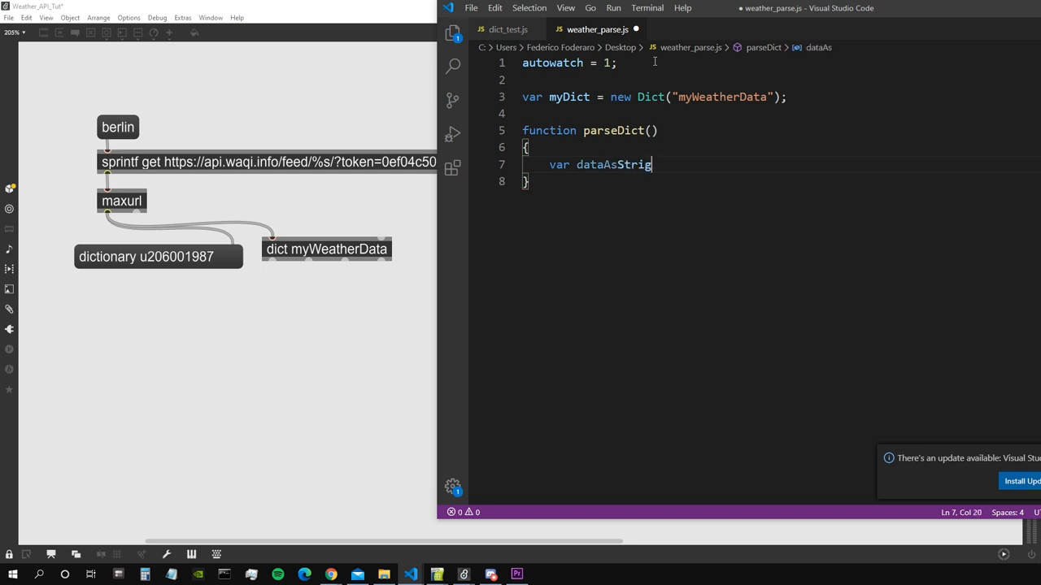
text(ng =)
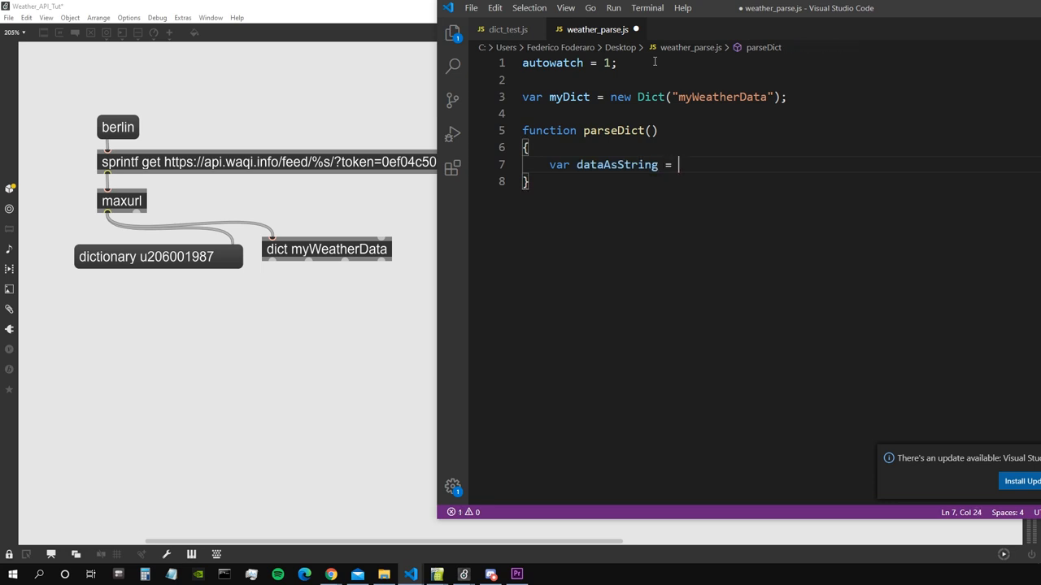
text(myDict.get(")
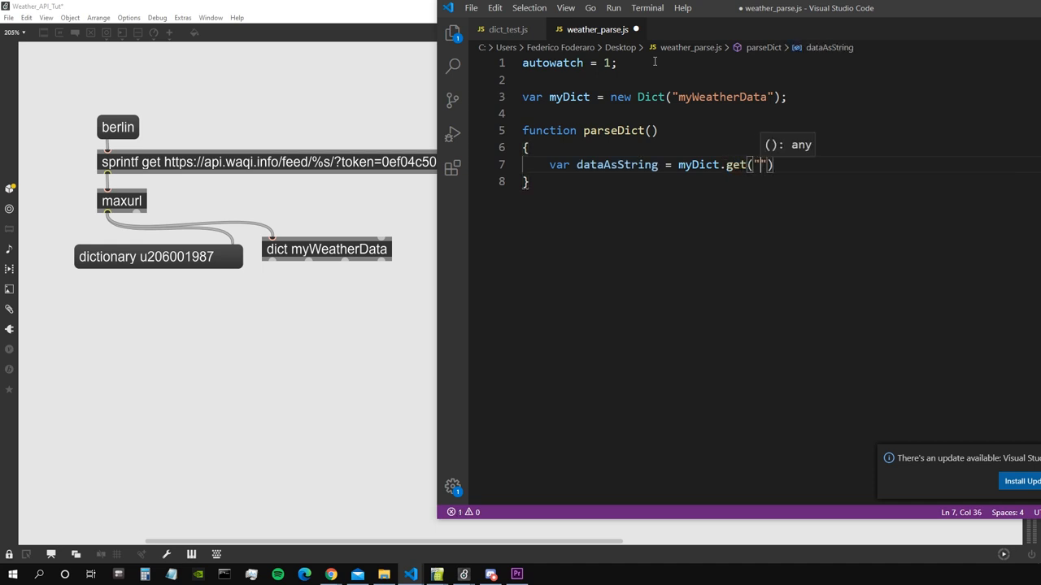
text(body)
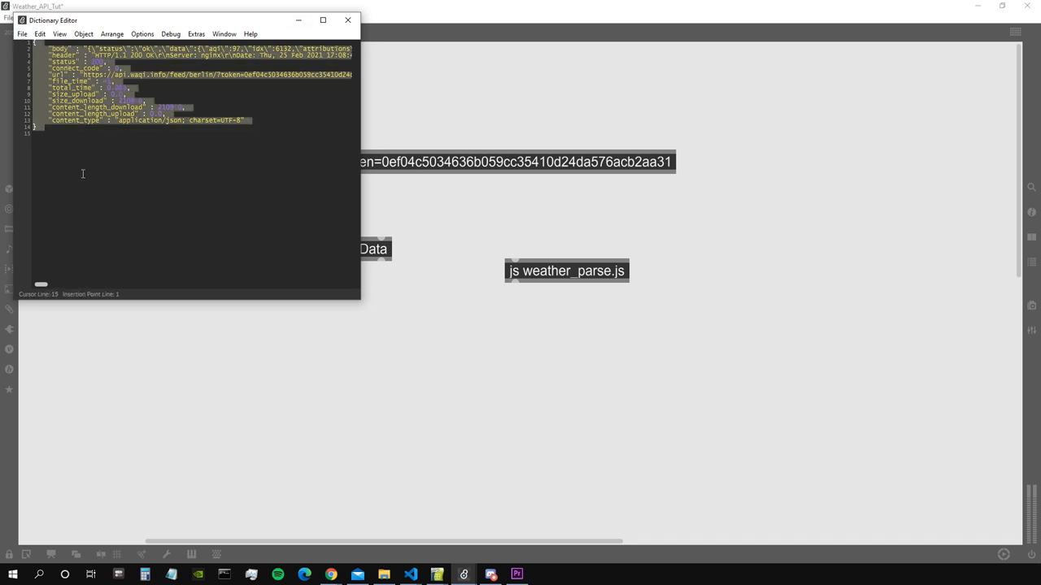
Step: After checking the weather dictionary, add var parsedDict = new Dict("parsedDict") to the script
click(62, 75)
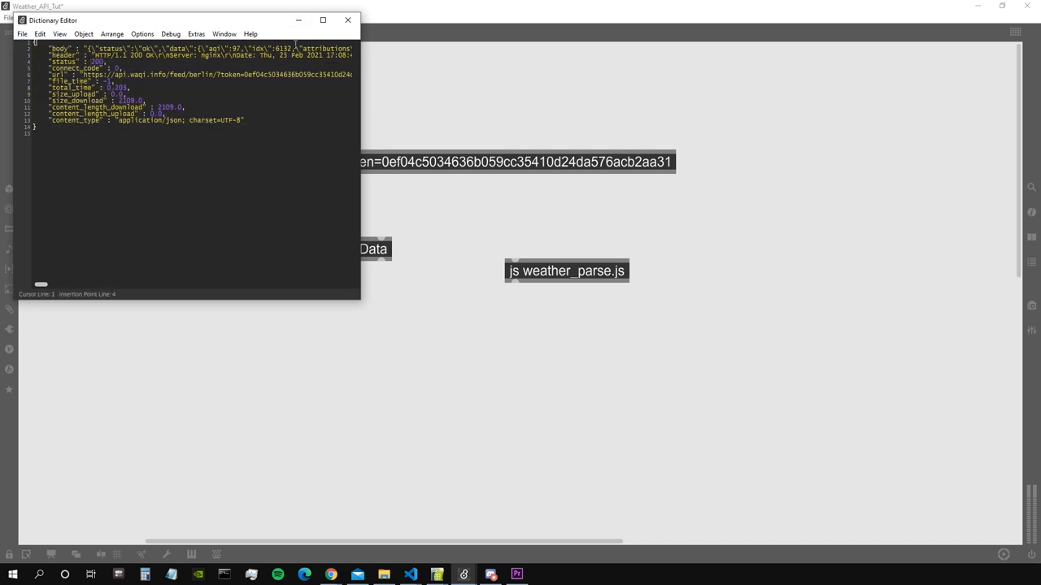
click(409, 574)
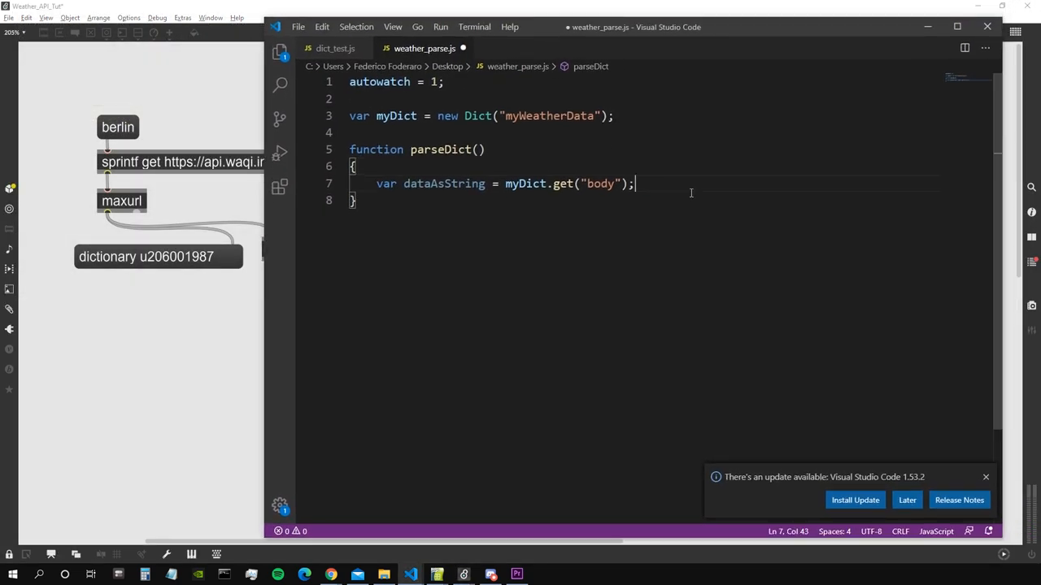
text(var parsedDict)
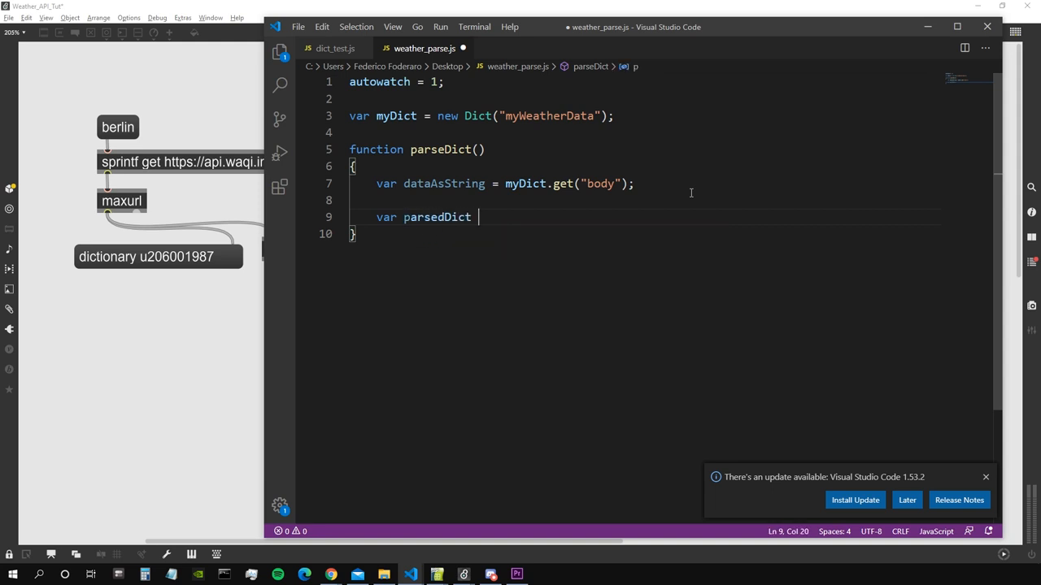
text(= nr)
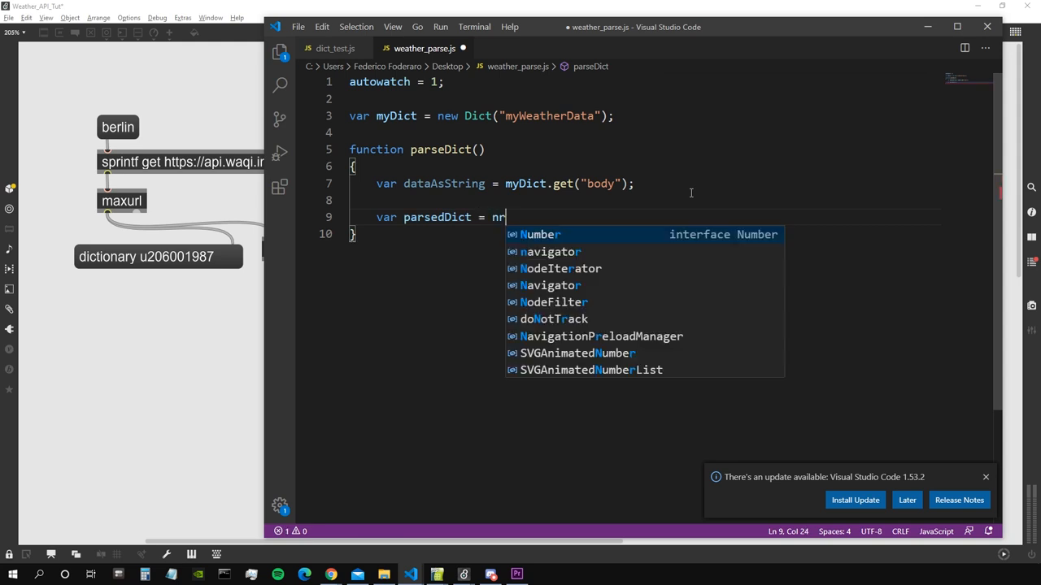
text(ew Dict(")
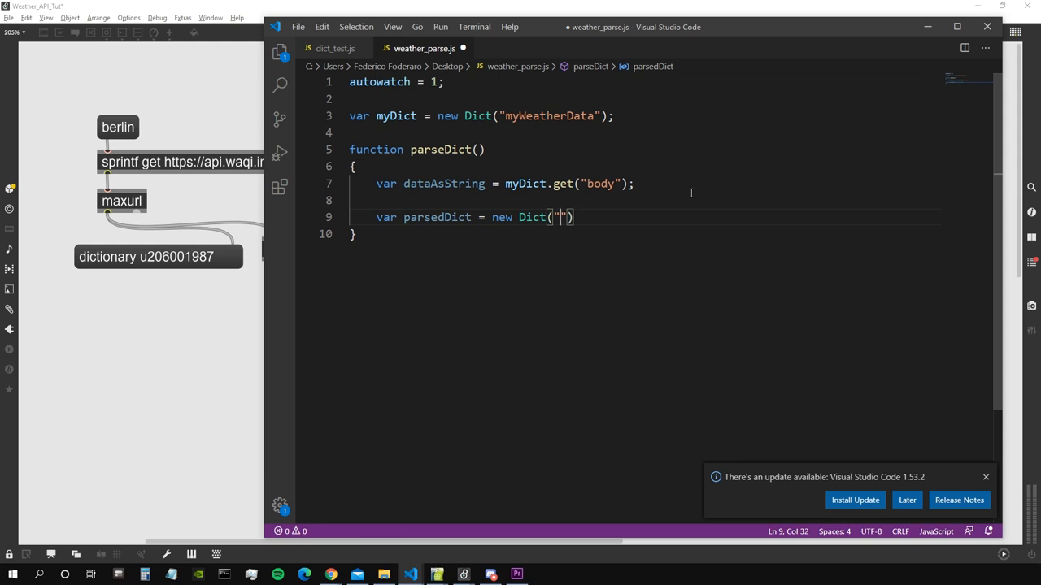
text(parsedDict)
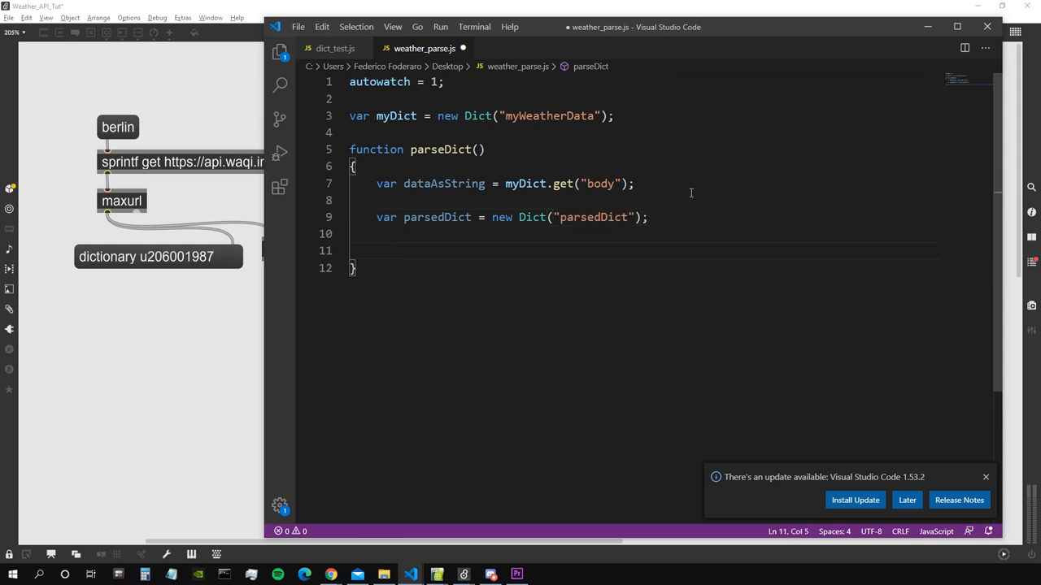
Step: Write parsedDict.parse(dataAsString) and outlet(0, parsedDict.name) to output the parsed dictionary
text(par)
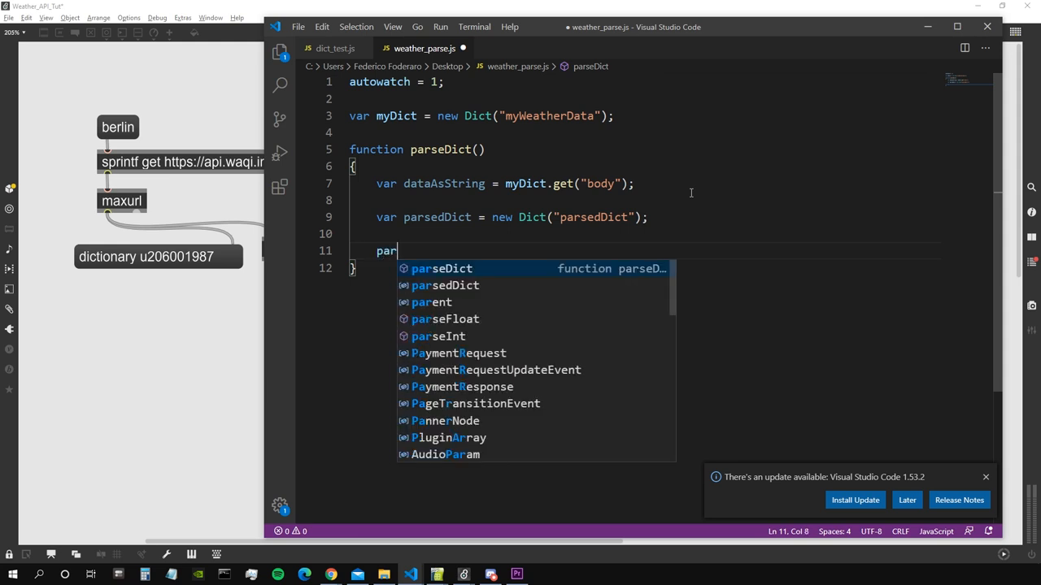
text(sedDic)
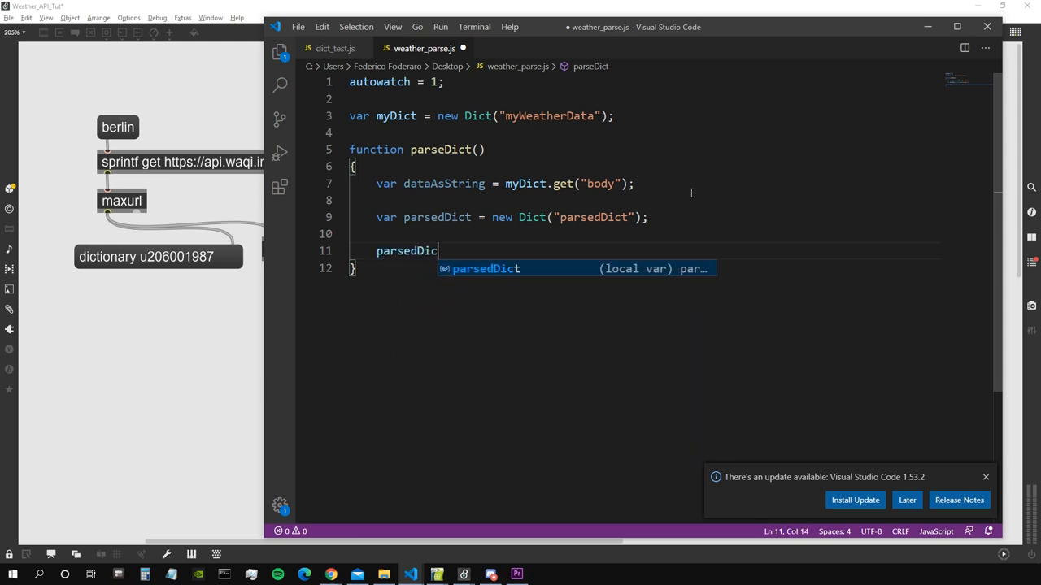
text(.parse())
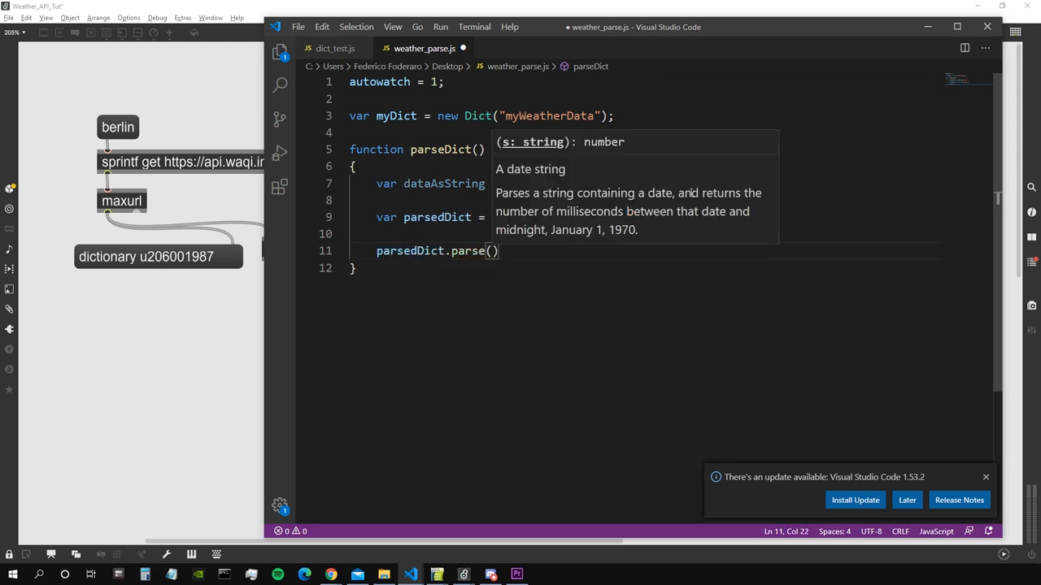
text(dataAsString)
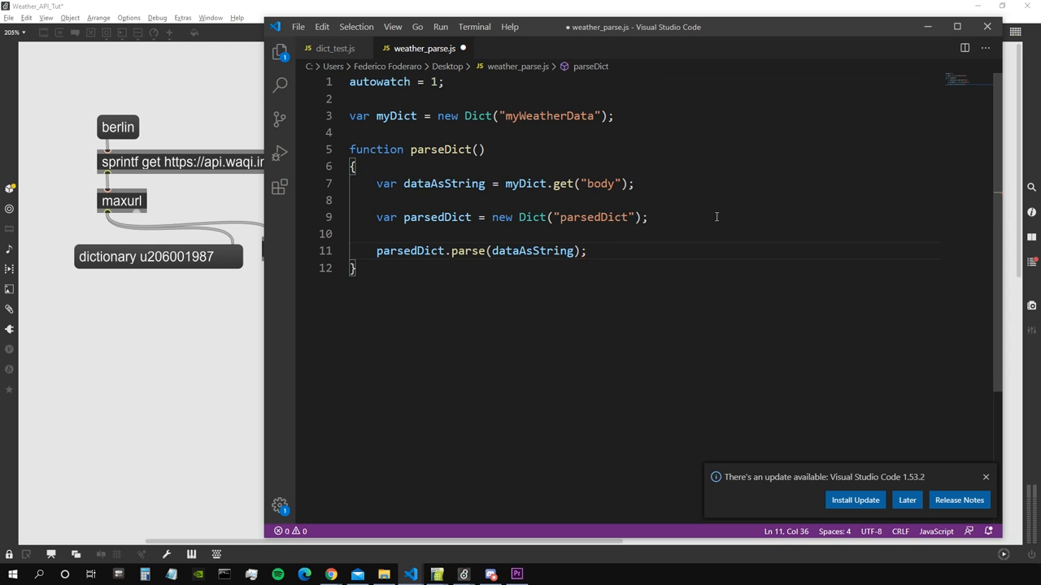
text(outle)
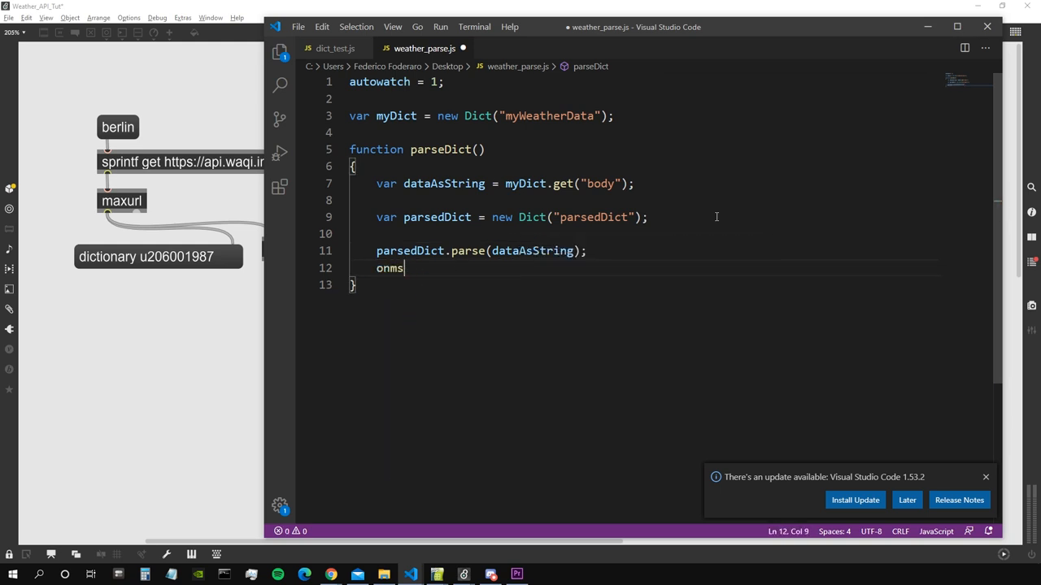
text(outlet)
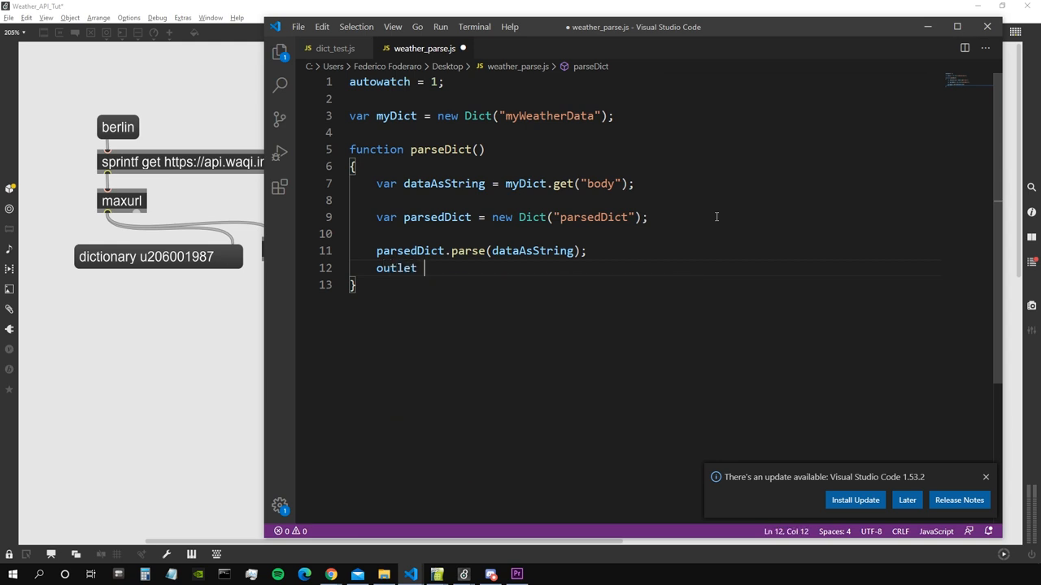
text((0, parsedDict.)
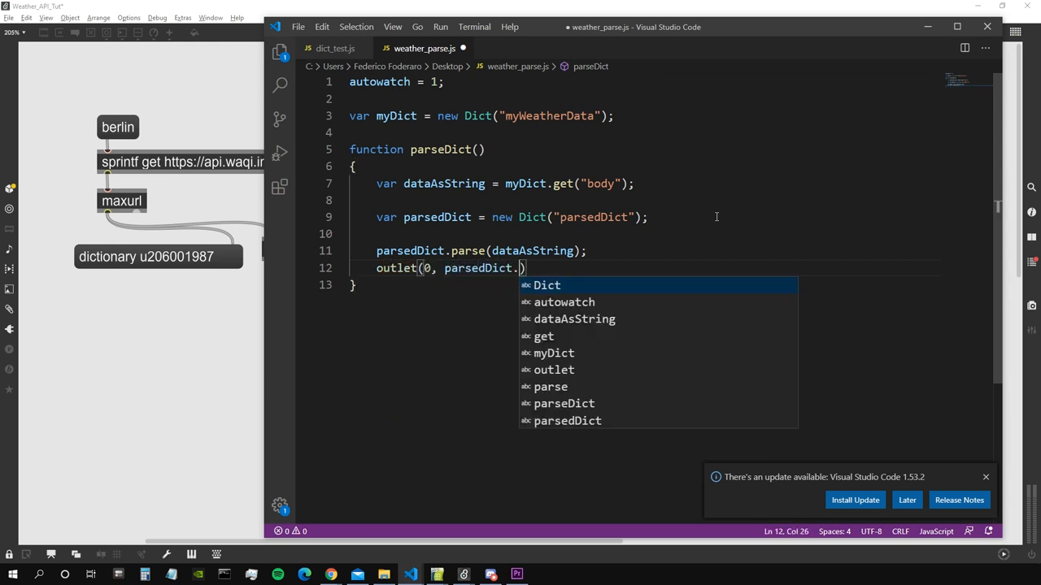
text(name)
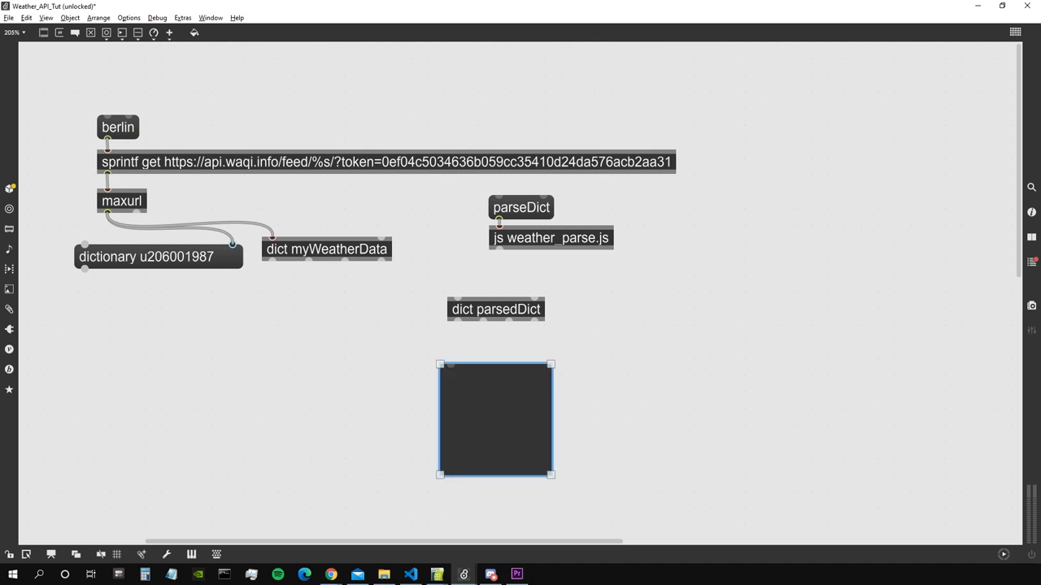
Step: Enlarge the dict.view showing the parsed Berlin data with status ok, aqi 97 and attributions
drag(496, 420, 503, 395)
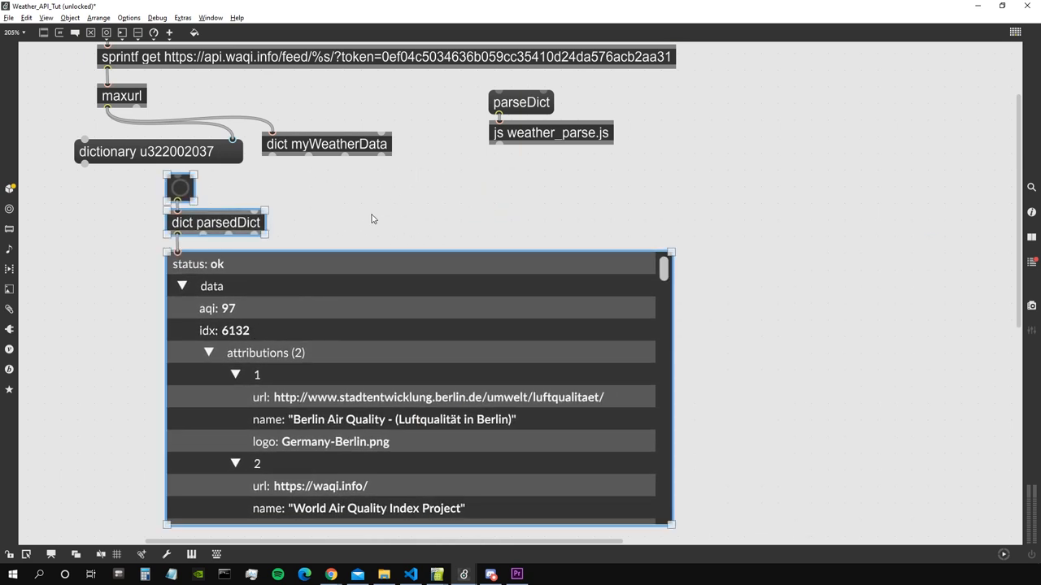
Step: Enlarge the dict.view by its corner and scroll through city, dominentpol and iaqi entries
scroll(down, 3)
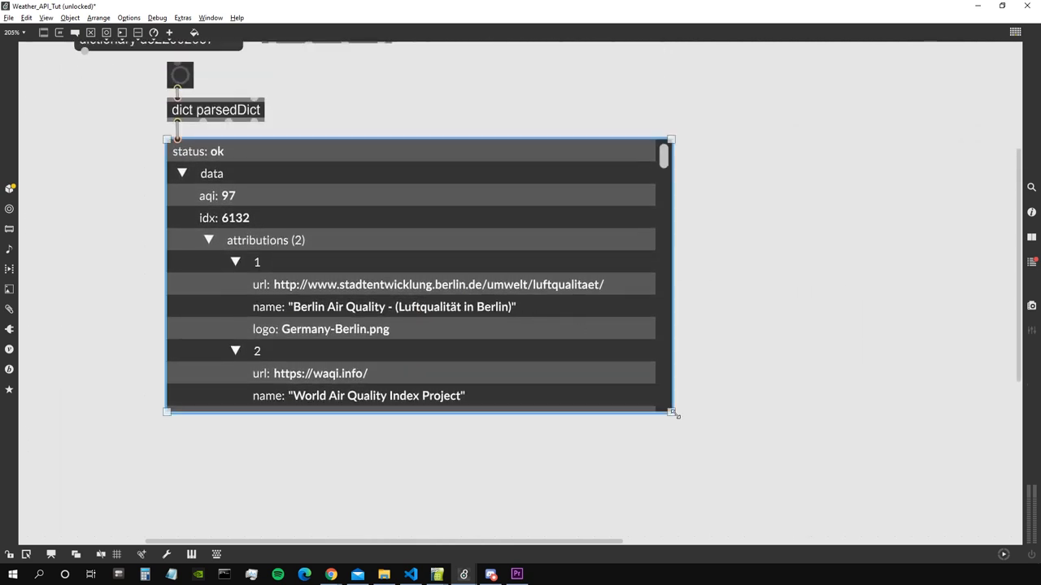
drag(673, 413, 845, 517)
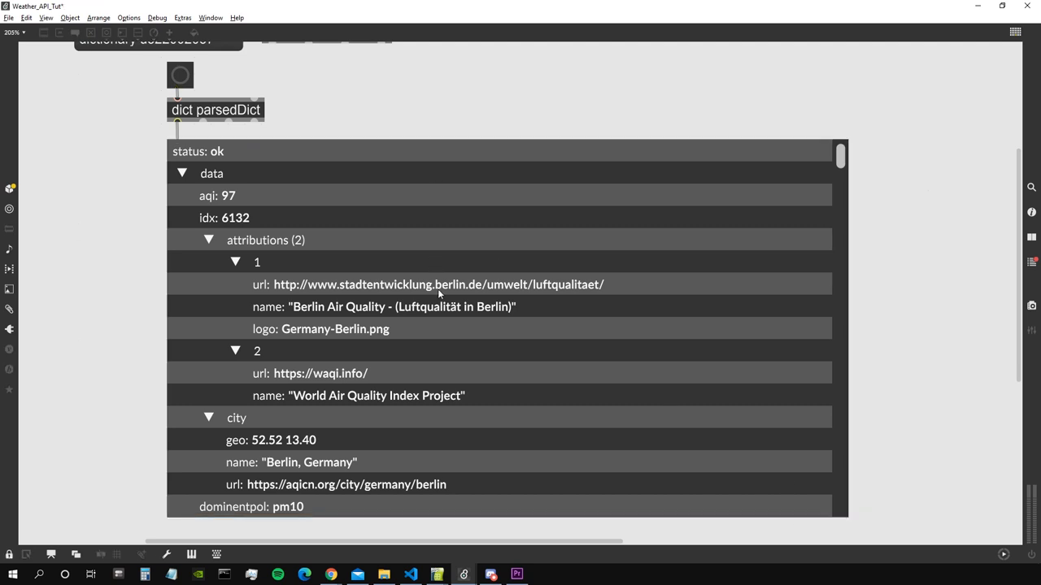
mouse_move(155, 290)
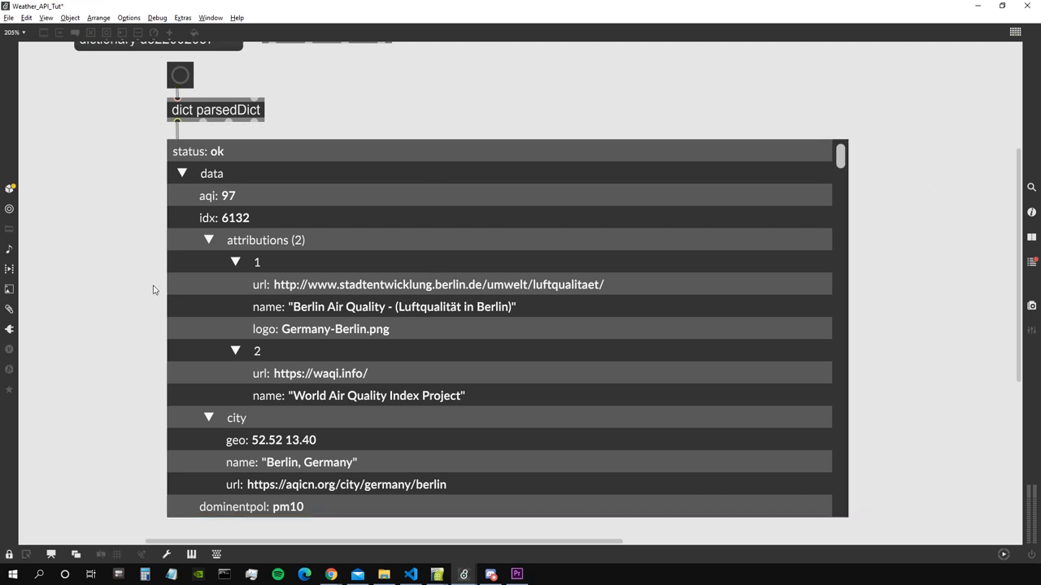
scroll(down, 3)
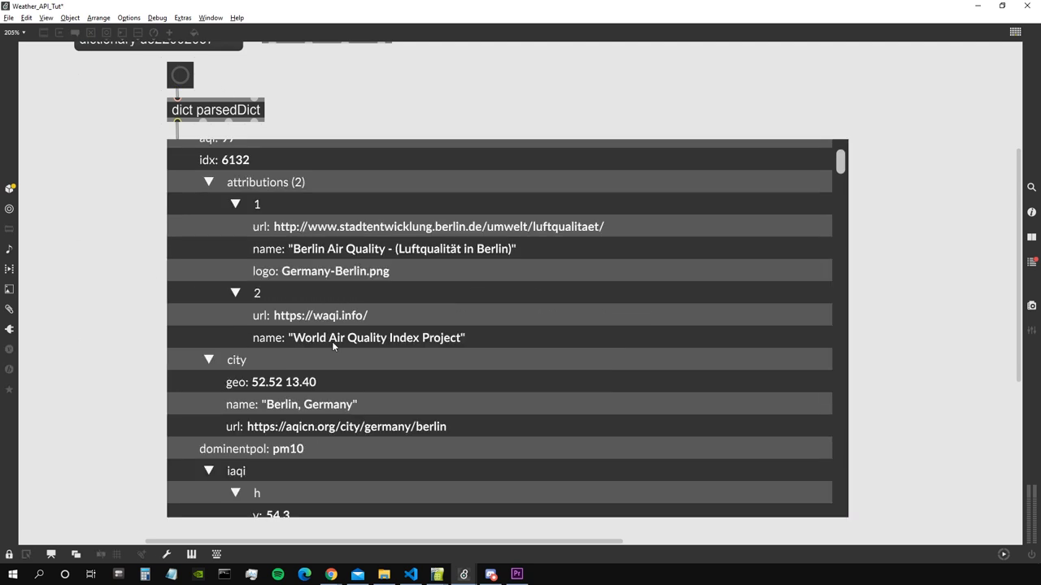
scroll(down, 3)
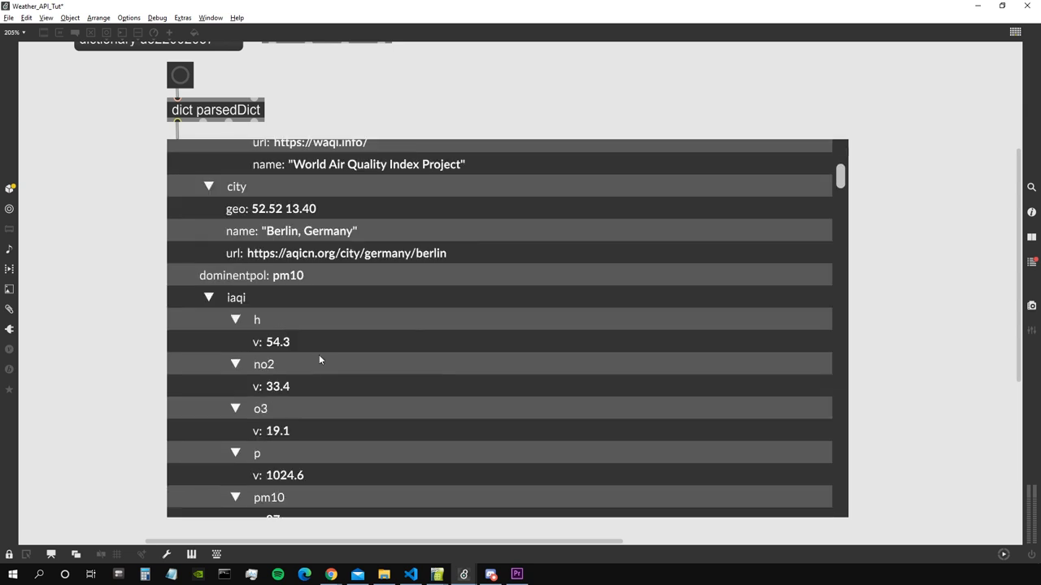
scroll(up, 3)
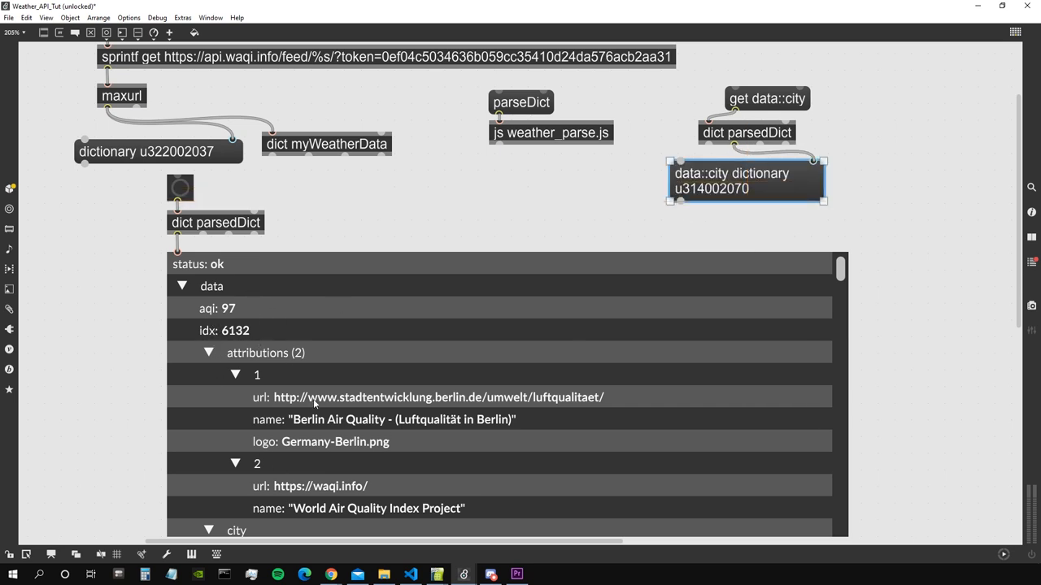
Step: Scroll the patch to view the get data::city::name query returning "Berlin, Germany"
scroll(down, 3)
text(::name)
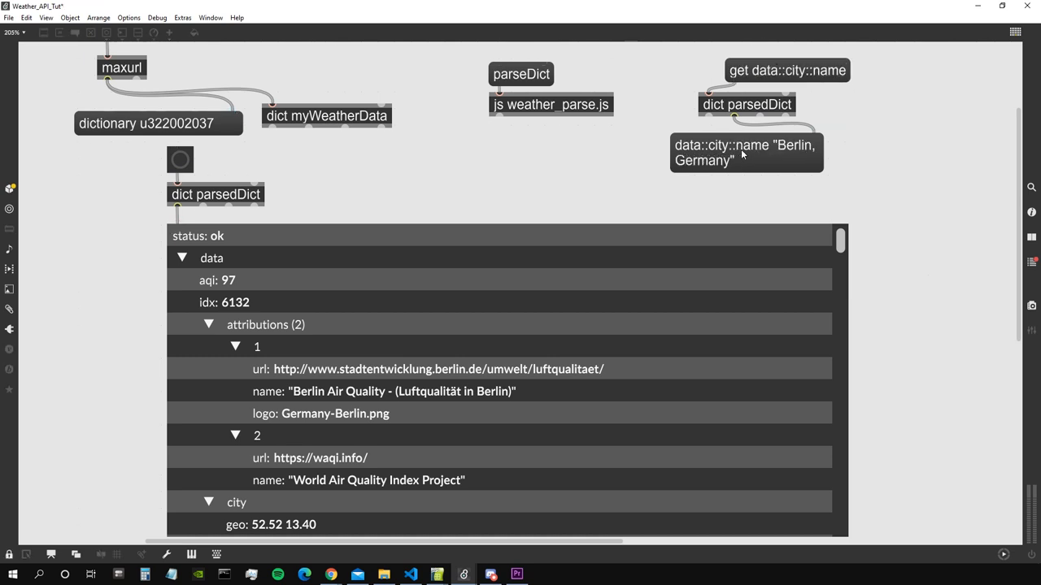
scroll(down, 3)
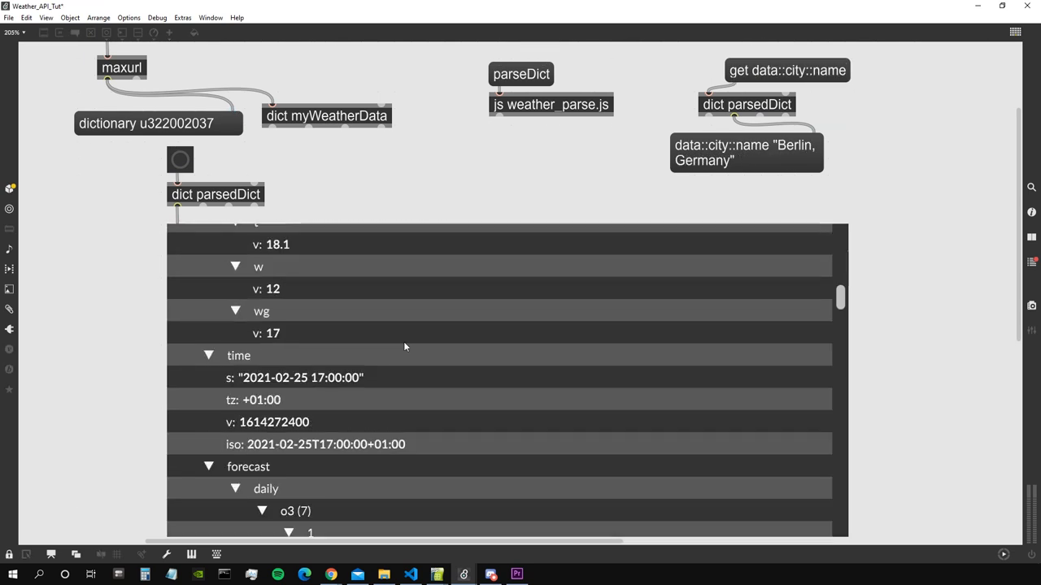
scroll(down, 3)
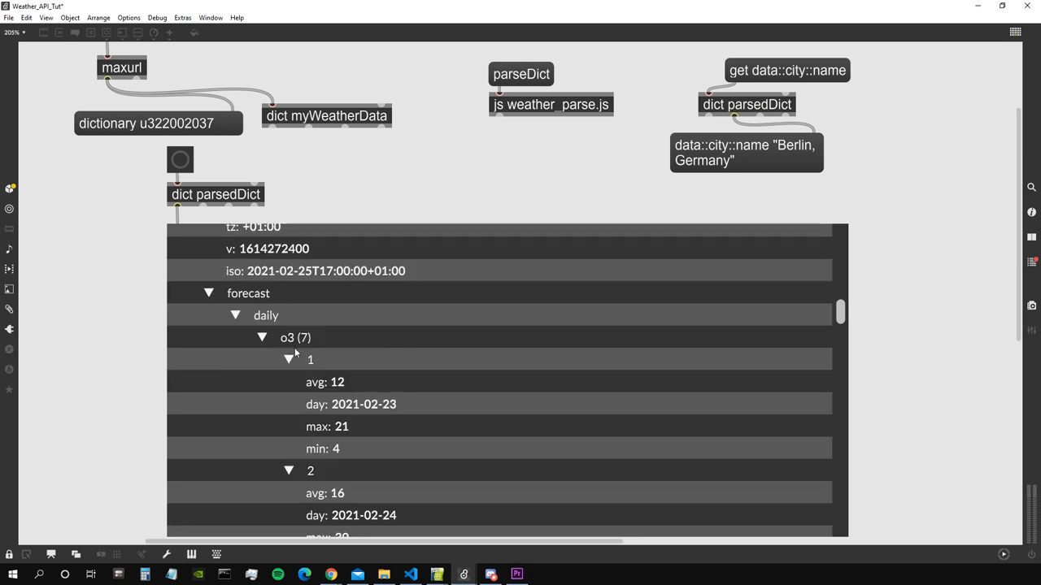
scroll(up, 3)
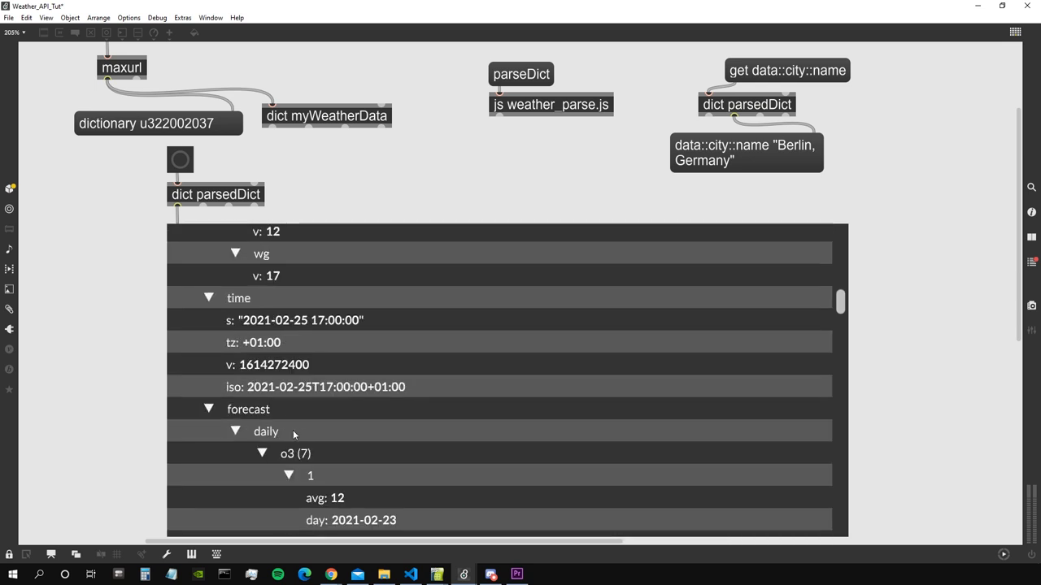
scroll(down, 3)
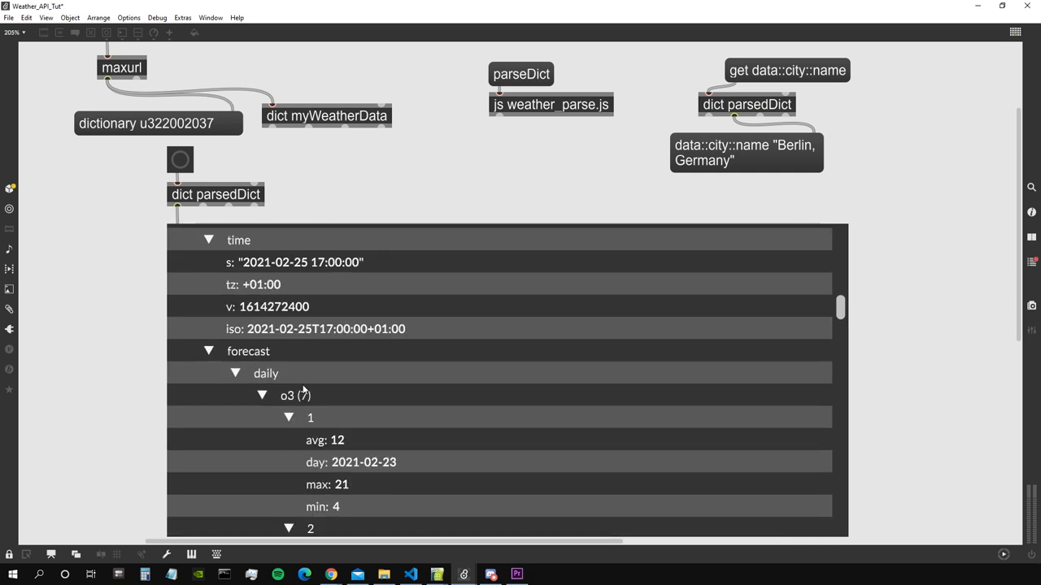
scroll(up, 3)
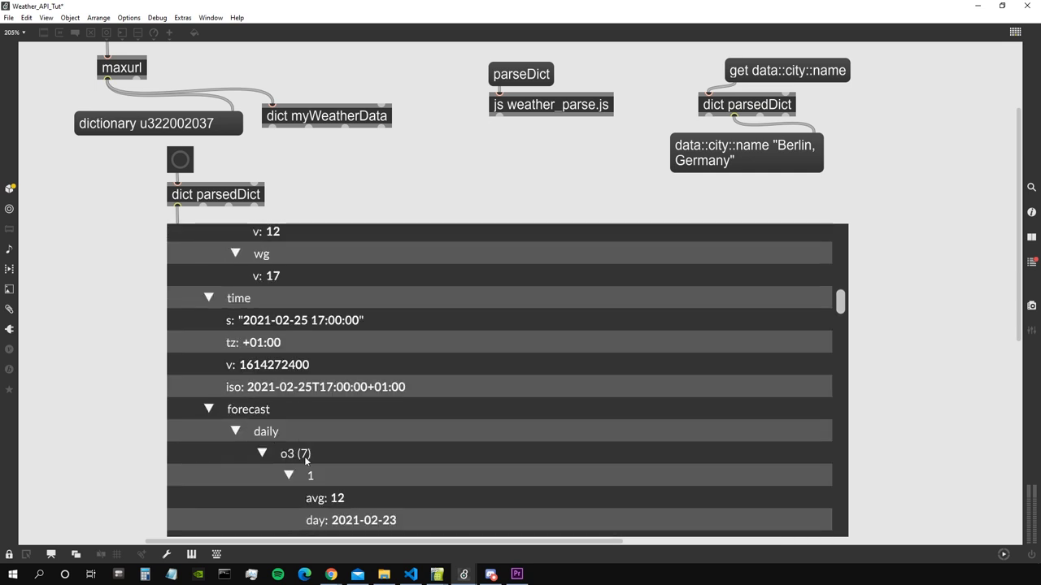
mouse_move(738, 201)
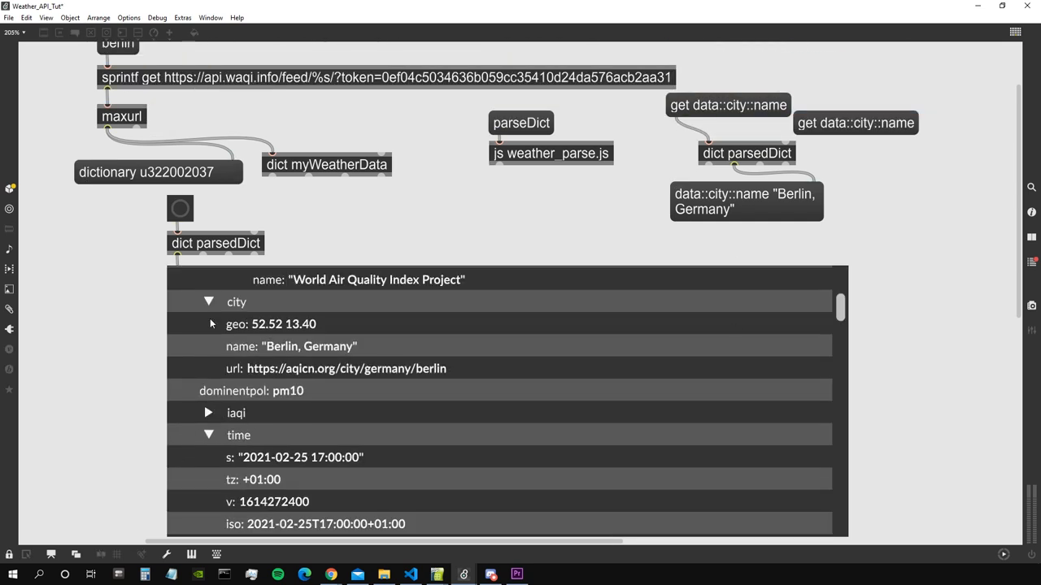
Step: Collapse the city and attributions entries in the dict.view tree
click(209, 301)
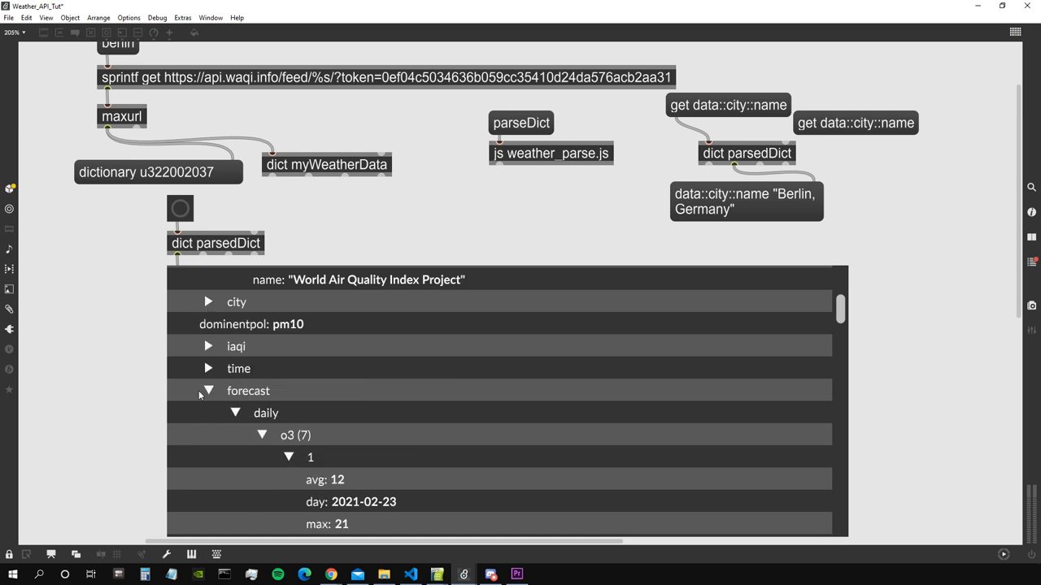
scroll(up, 3)
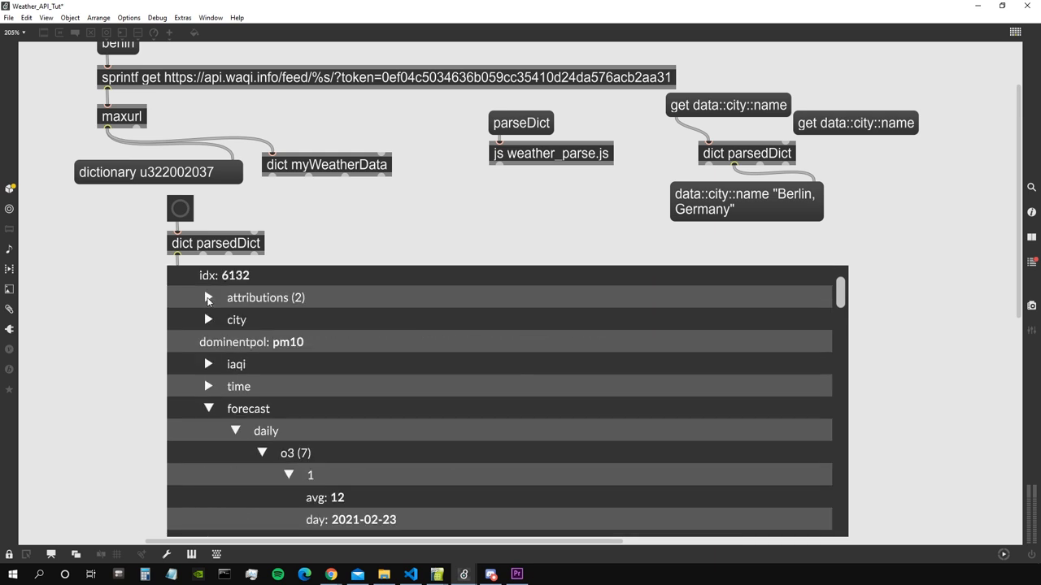
click(856, 123)
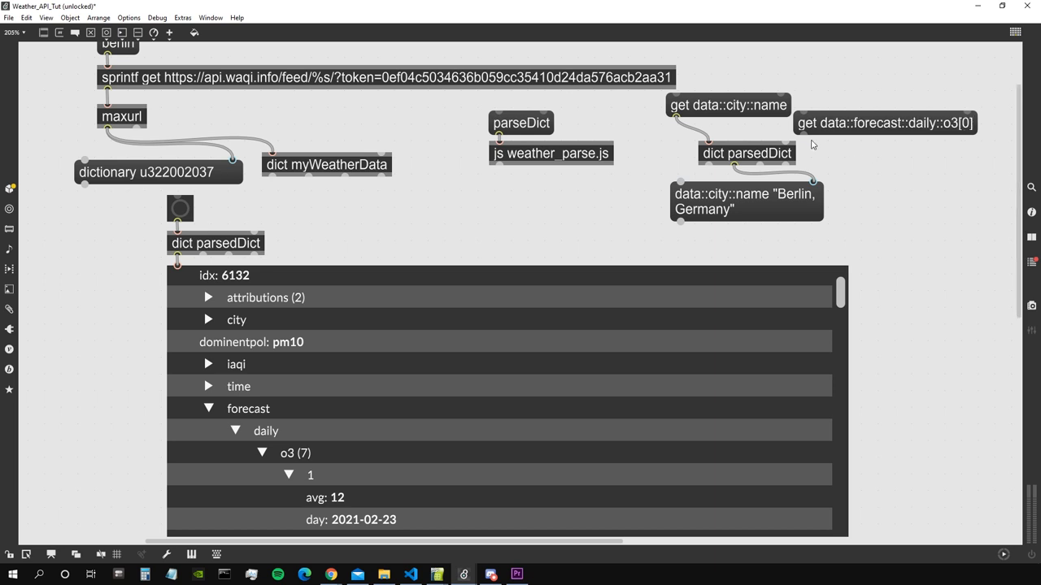
scroll(down, 3)
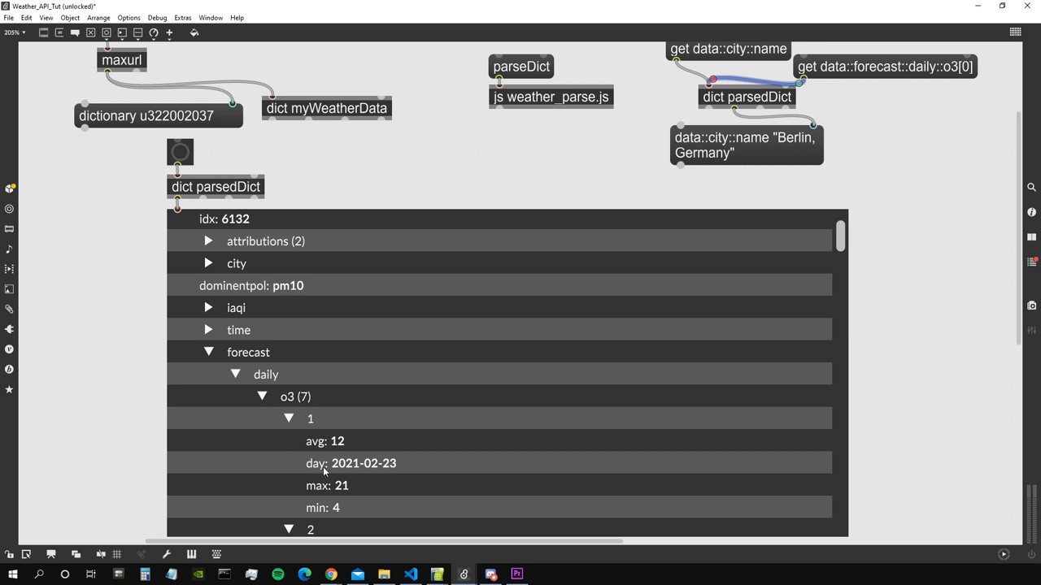
Step: Edit the get message to data::forecast::daily::o3[0]::avg, which returns 12
click(885, 67)
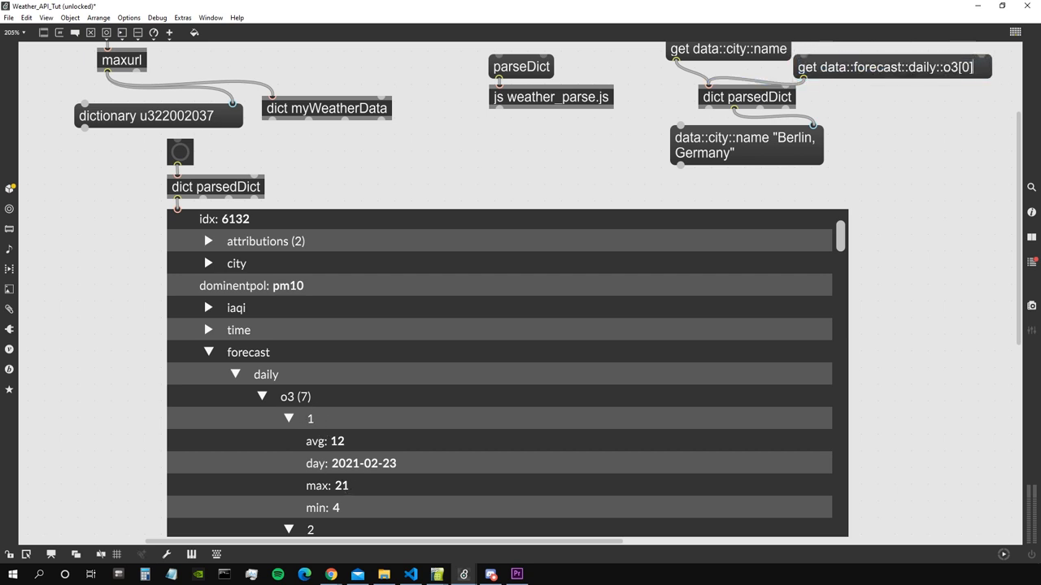
text(::avg)
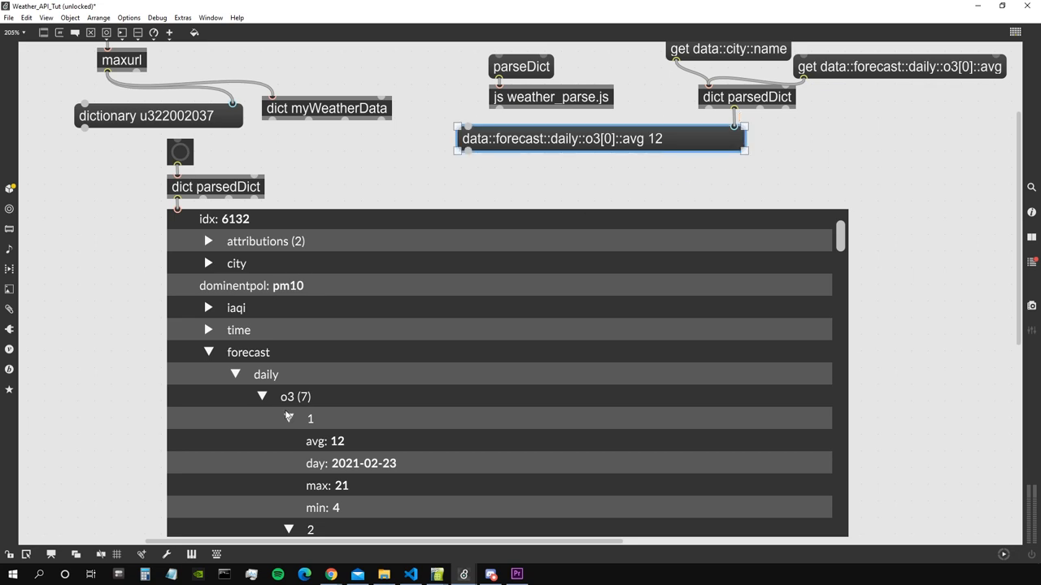
scroll(down, 3)
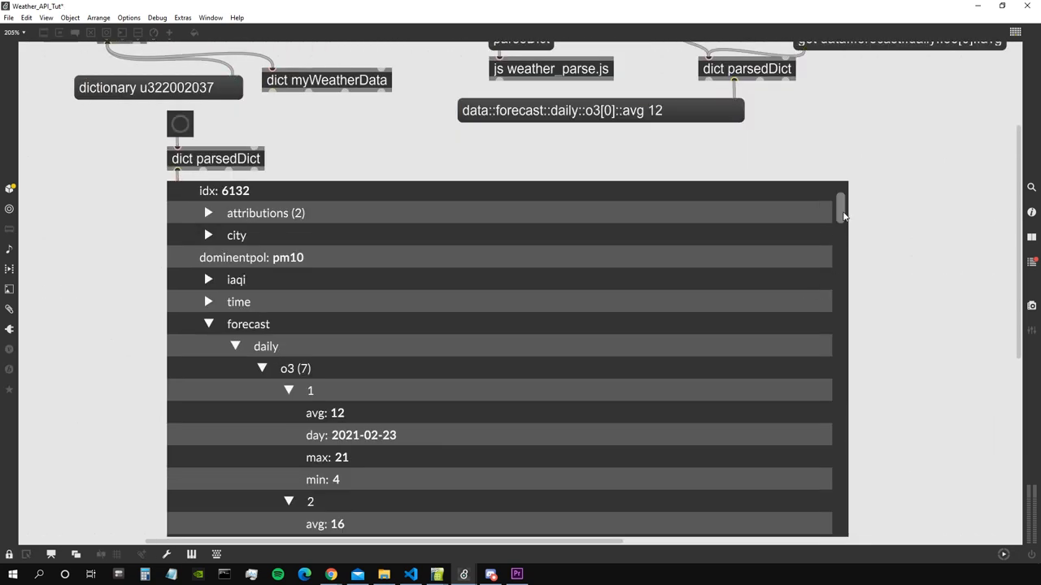
scroll(down, 3)
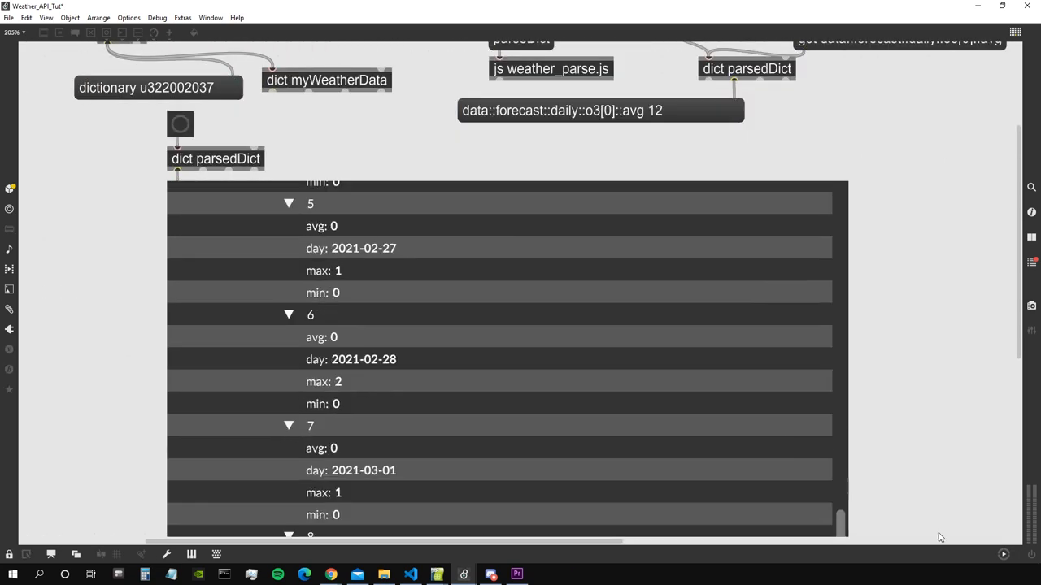
scroll(up, 3)
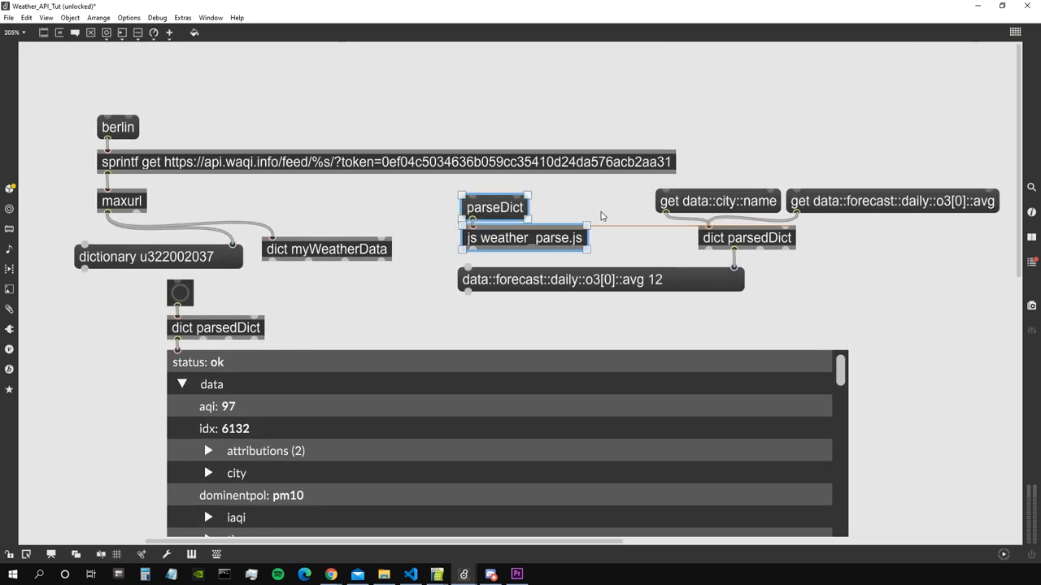
click(377, 280)
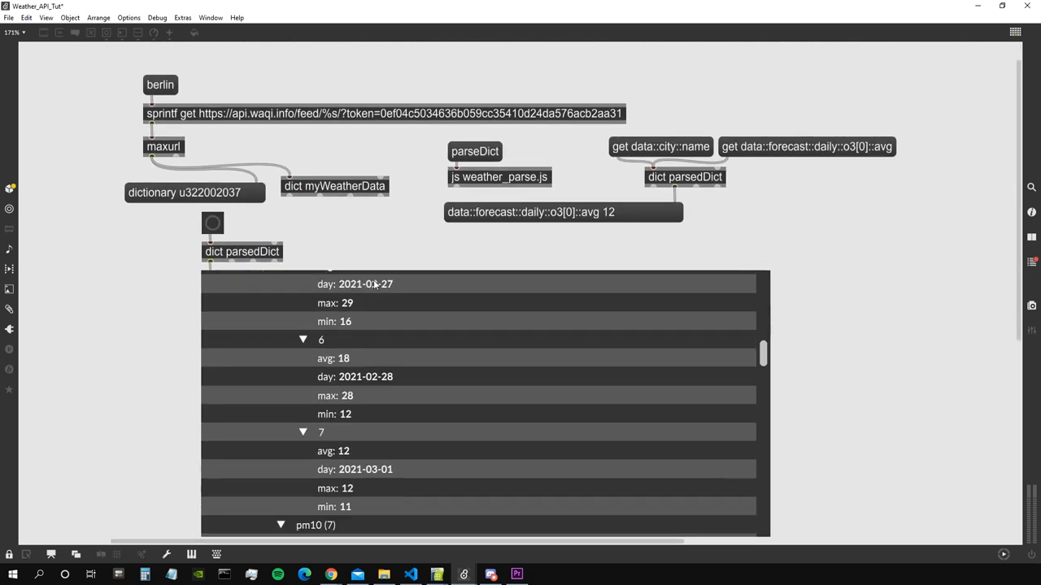
scroll(up, 3)
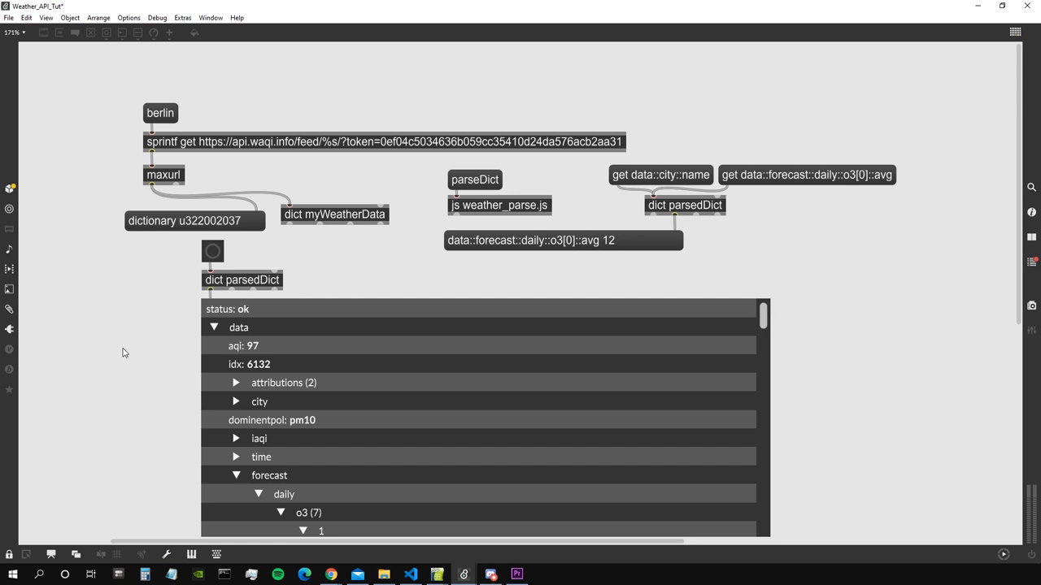